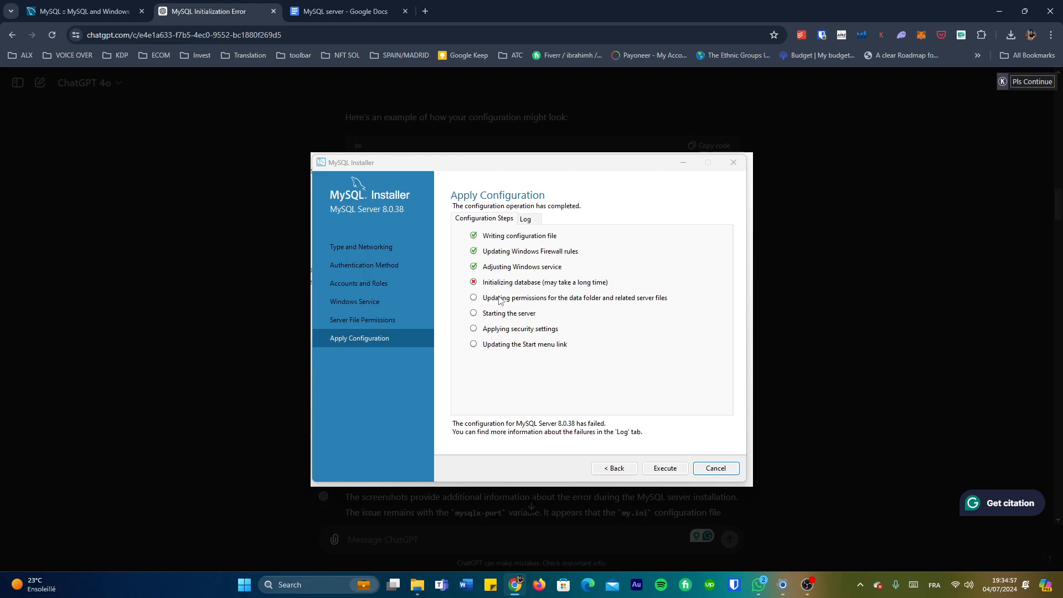
mouse_move(498, 299)
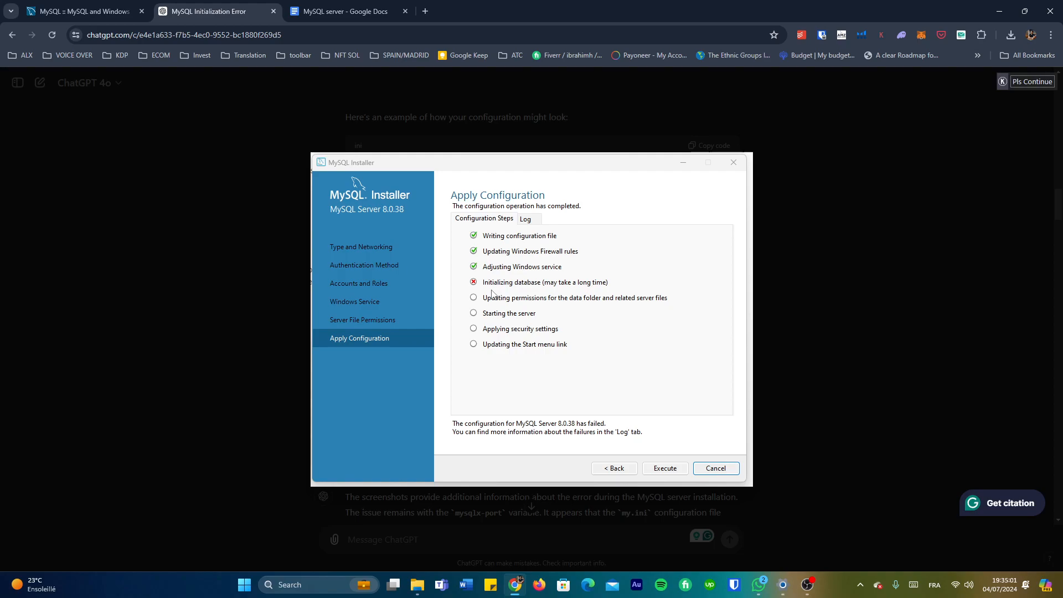
mouse_move(513, 293)
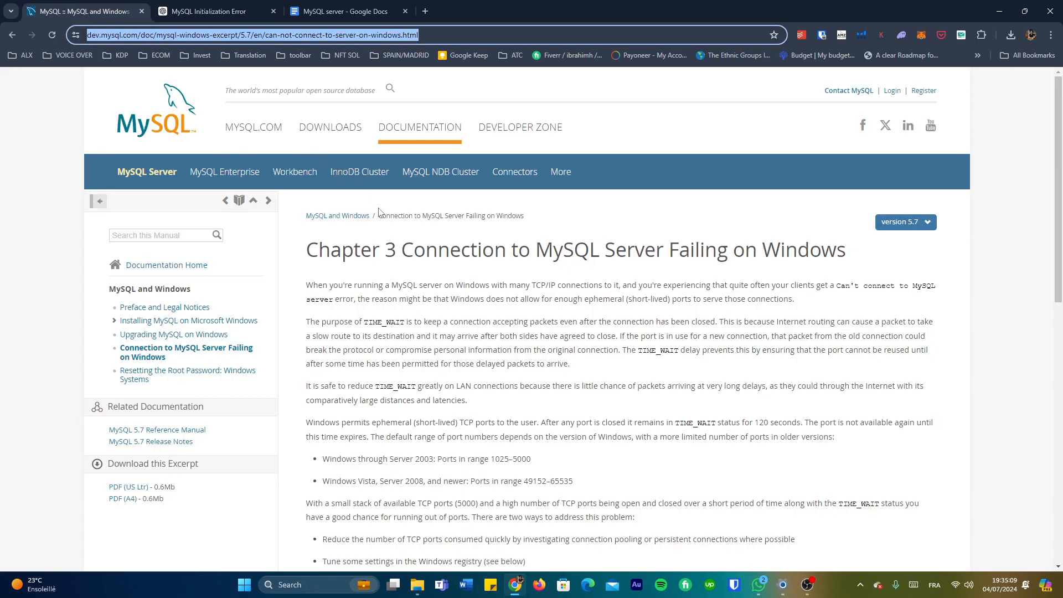
mouse_move(446, 283)
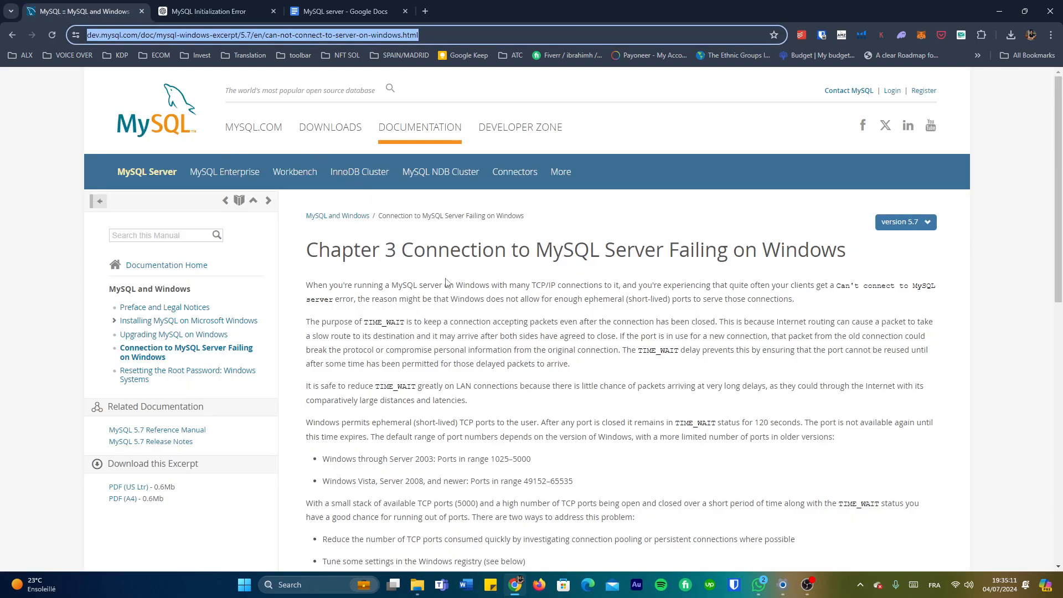
Switch to the 'MySQL server' Google Doc and scroll through its numbered fix steps.
click(211, 12)
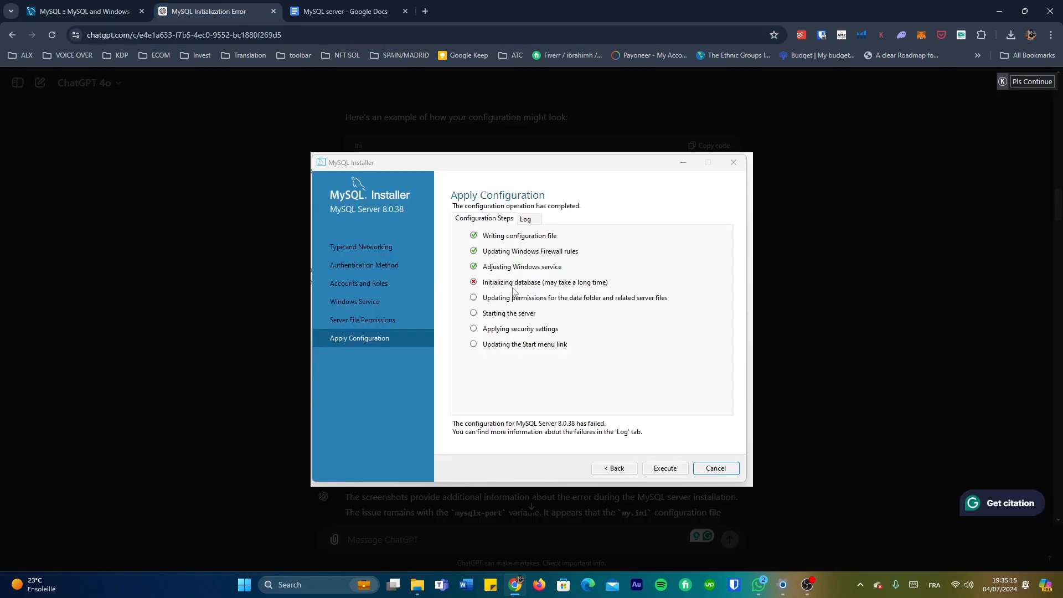
click(338, 11)
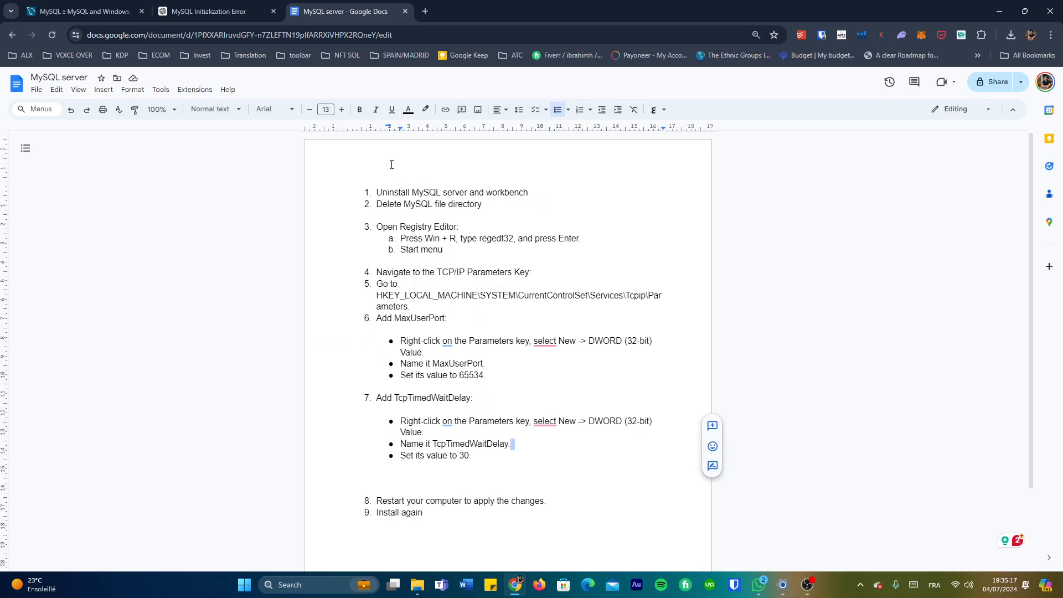
scroll(down, 3)
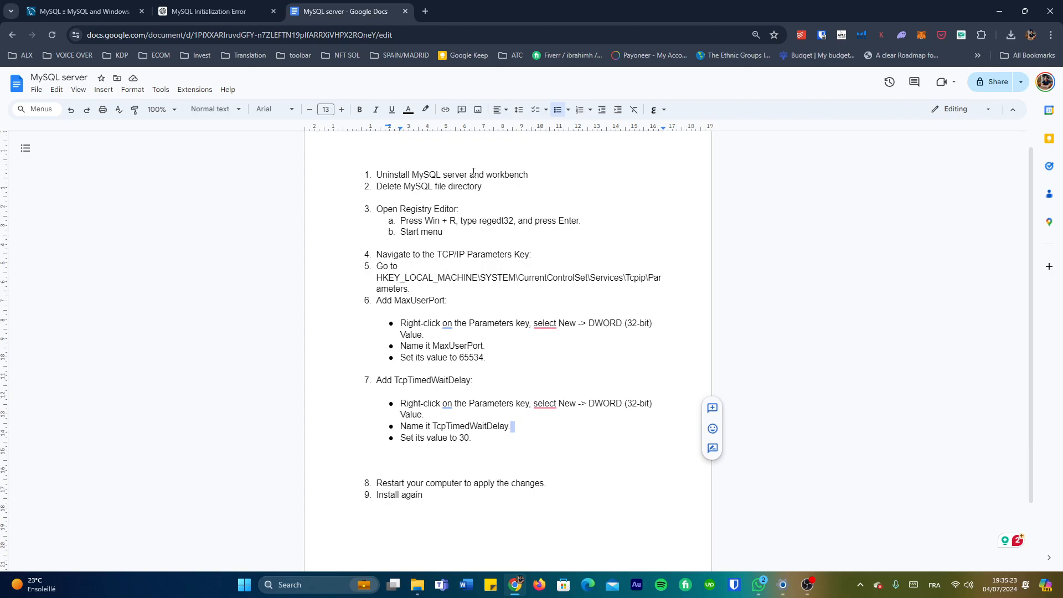
mouse_move(505, 286)
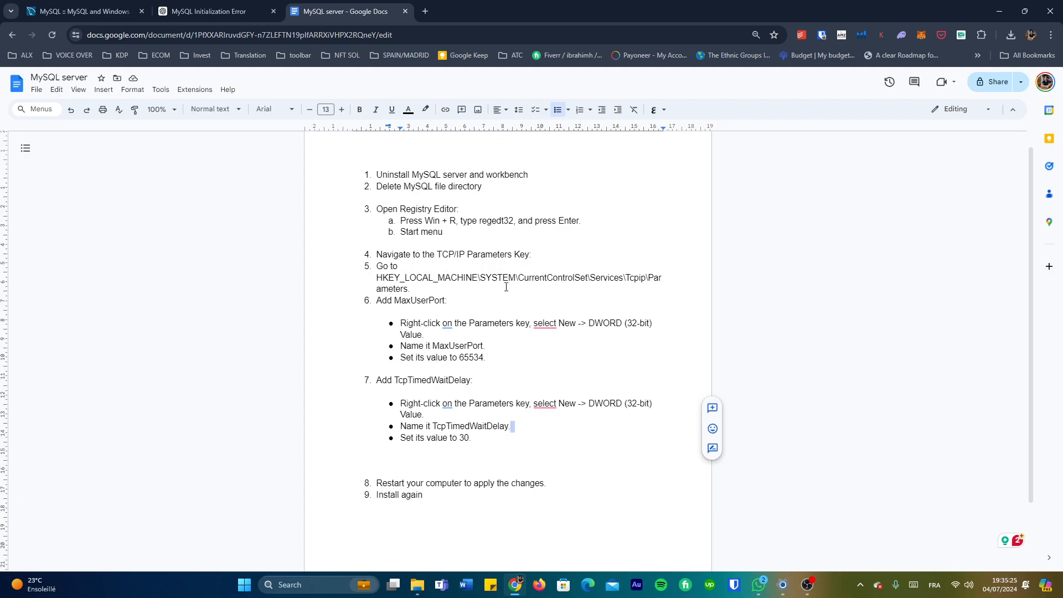
mouse_move(784, 574)
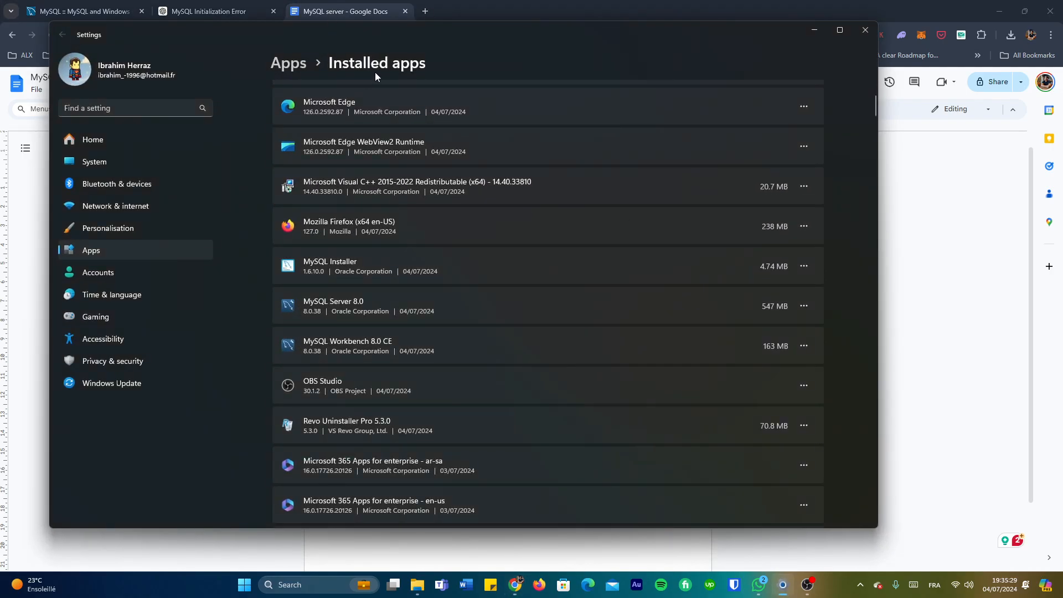
mouse_move(510, 175)
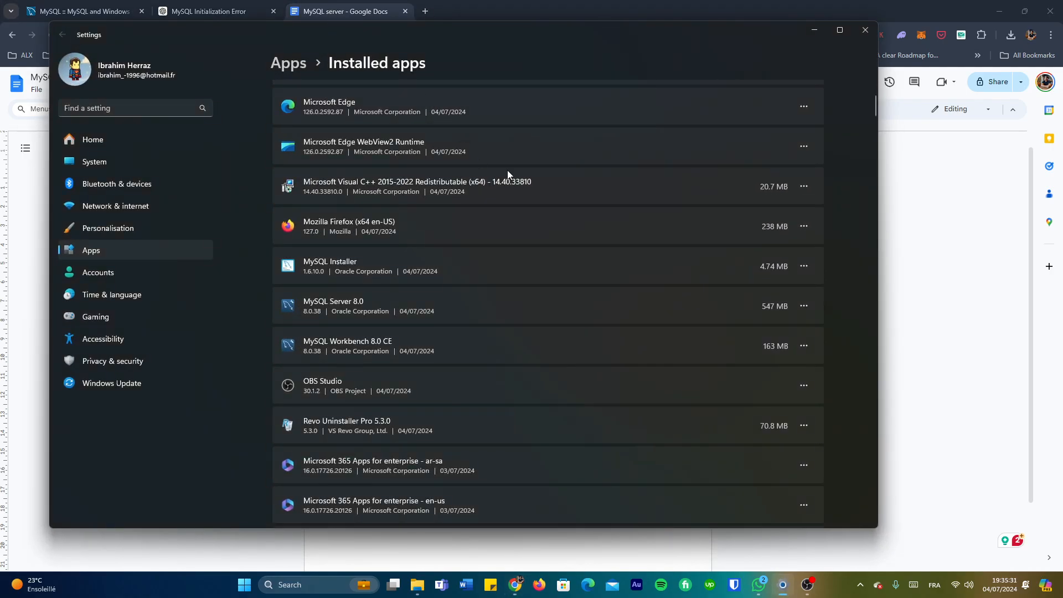
Search Windows for 'instagram', dismiss the results, and scroll Installed apps to the MySQL entries.
click(267, 585)
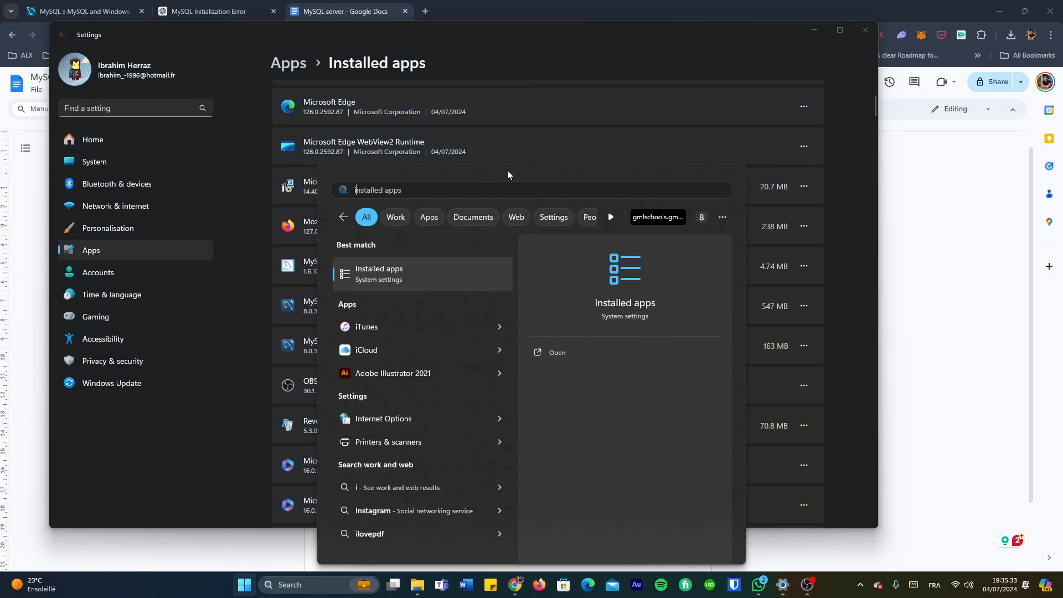
text(instagram)
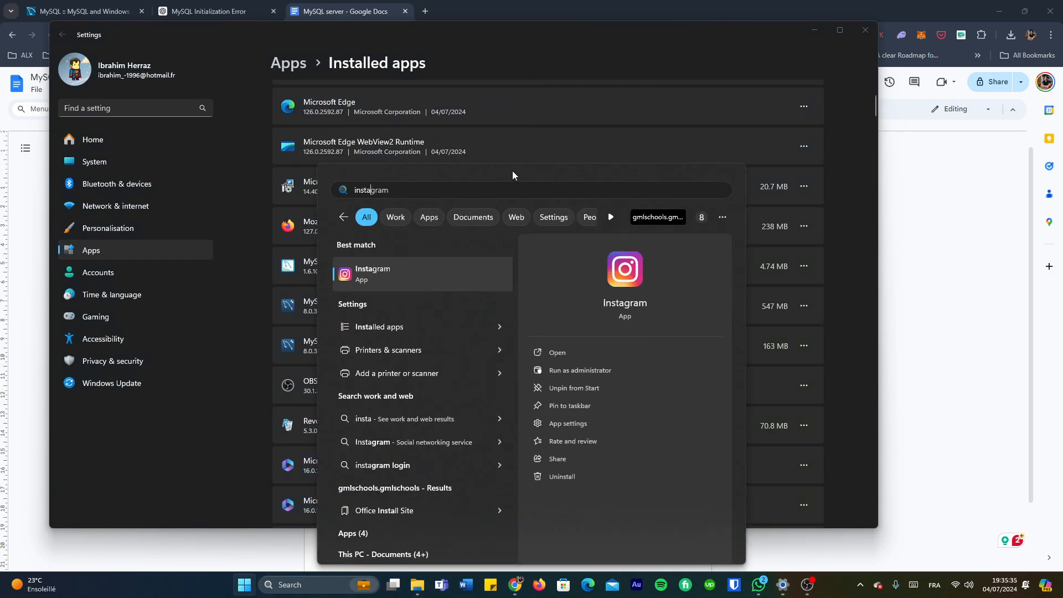
click(450, 262)
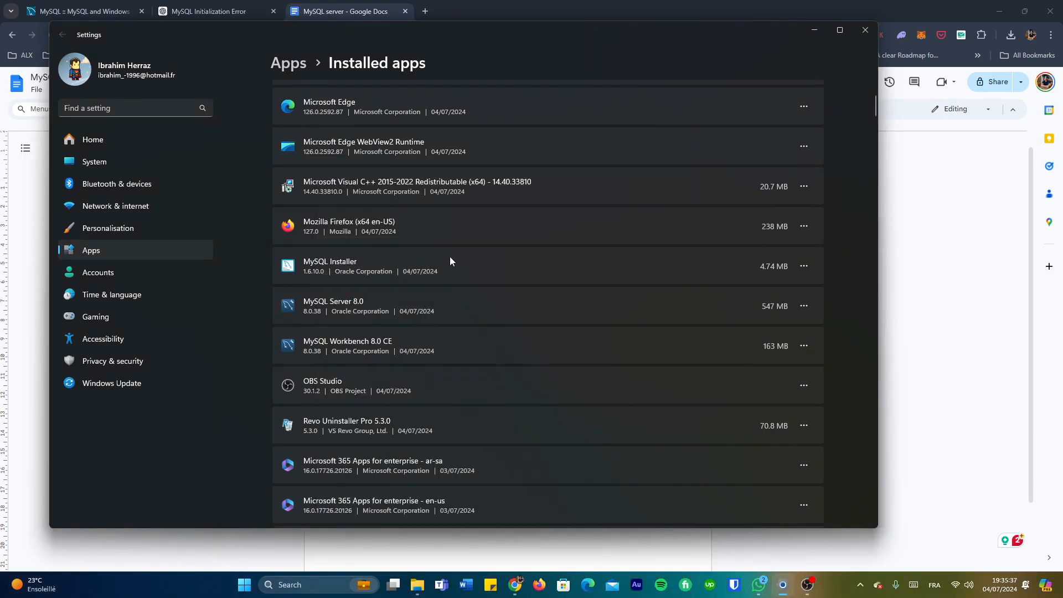
scroll(down, 3)
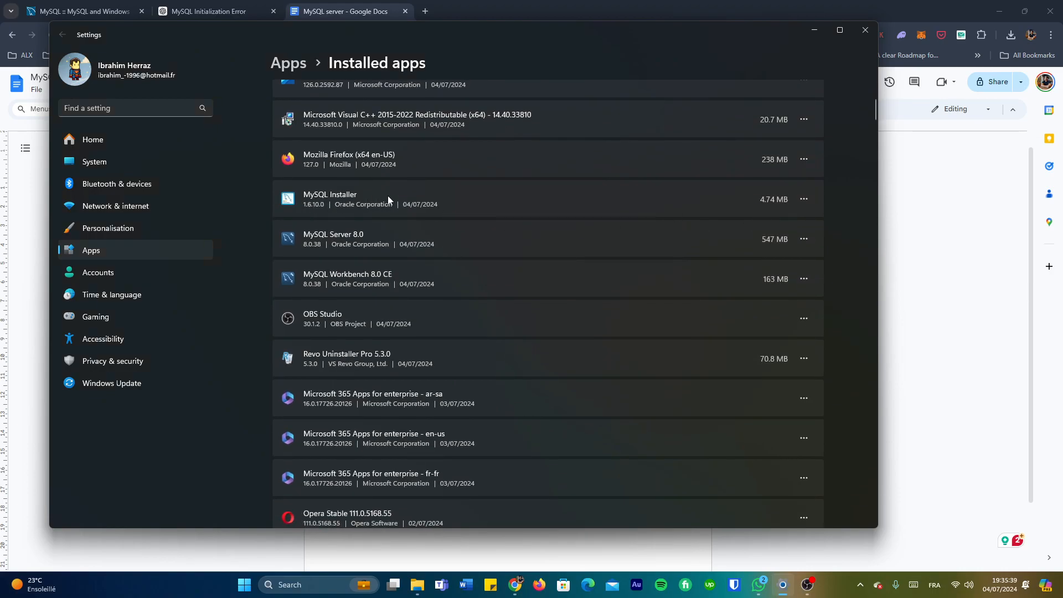
mouse_move(332, 278)
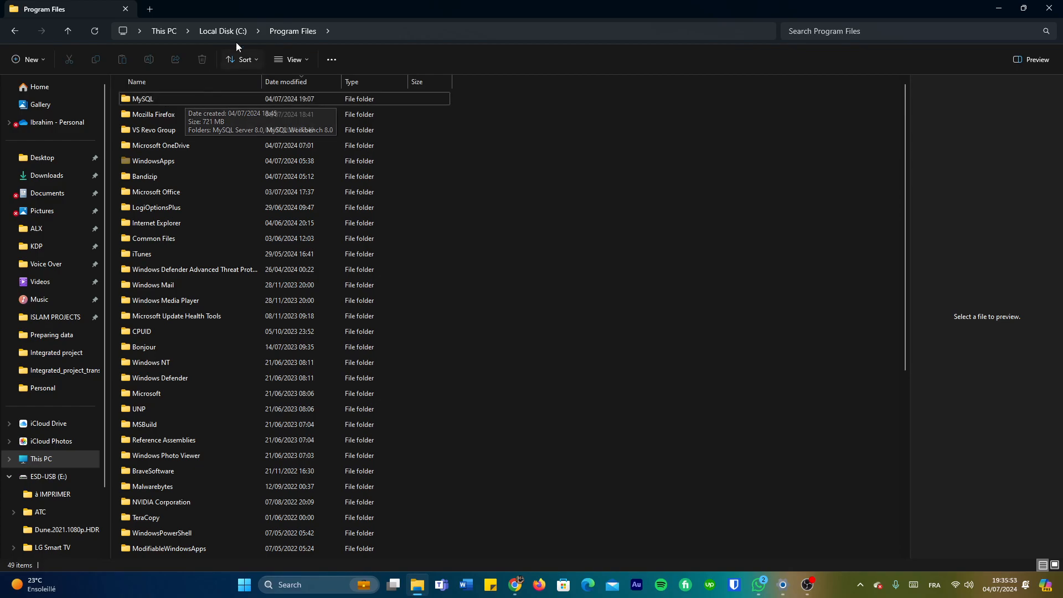
Move from C:\Program Files to C:\Program Files (x86) and scroll to its MySQL folder.
click(302, 31)
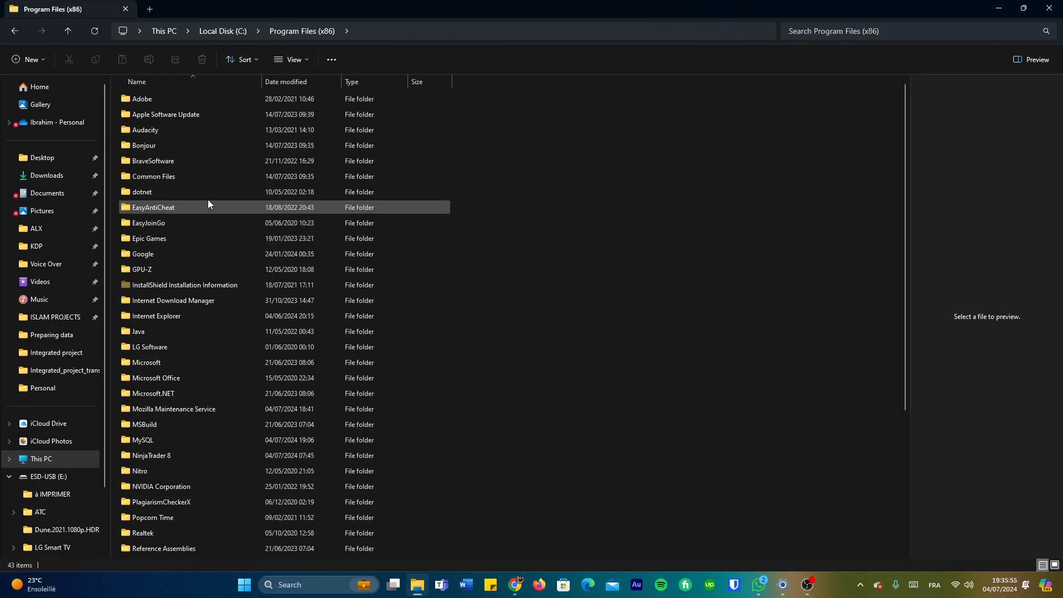
scroll(down, 3)
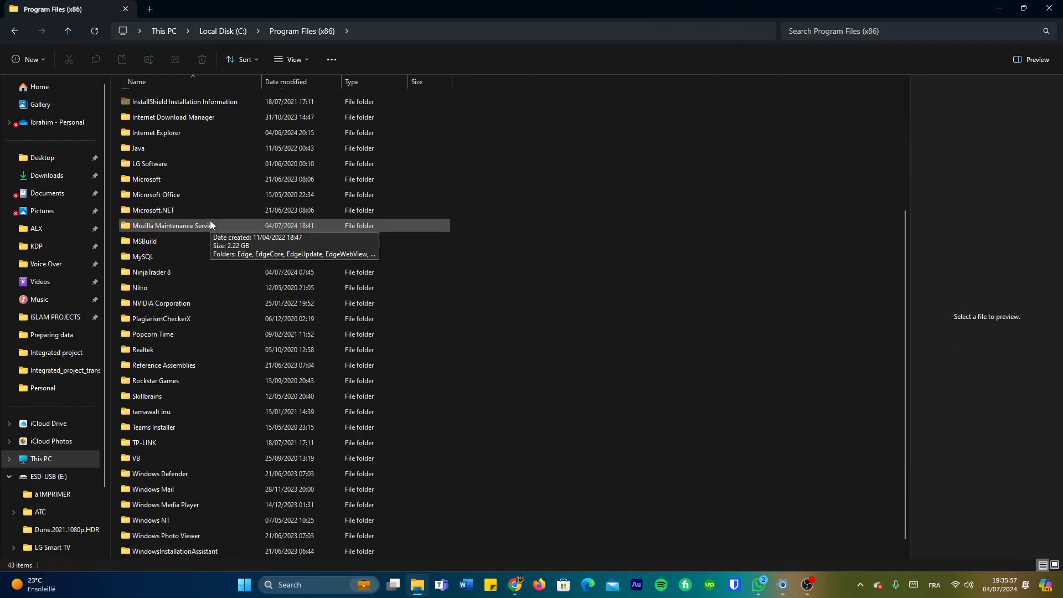
click(142, 257)
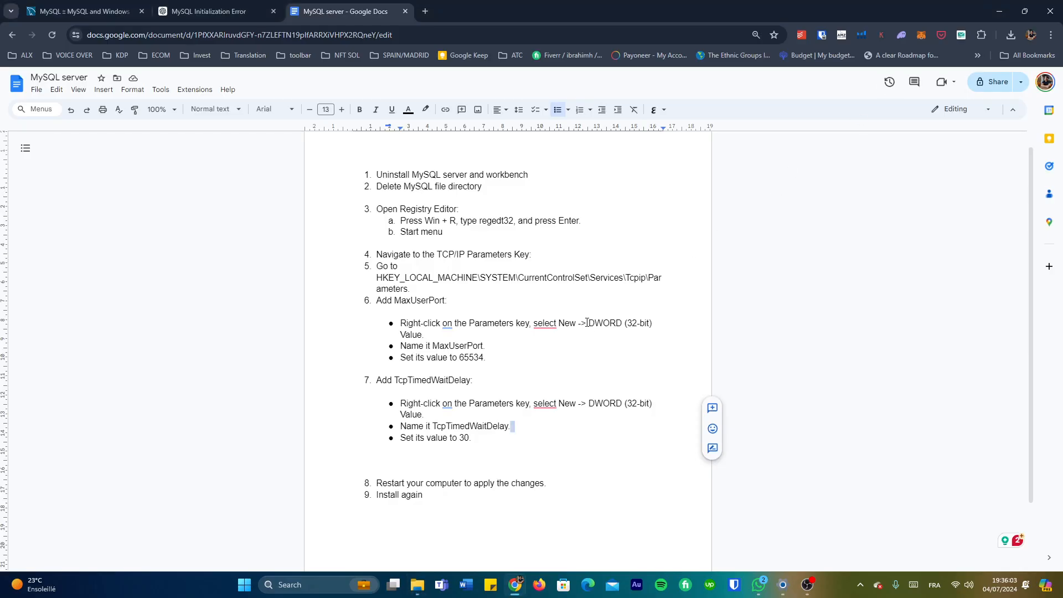
mouse_move(582, 315)
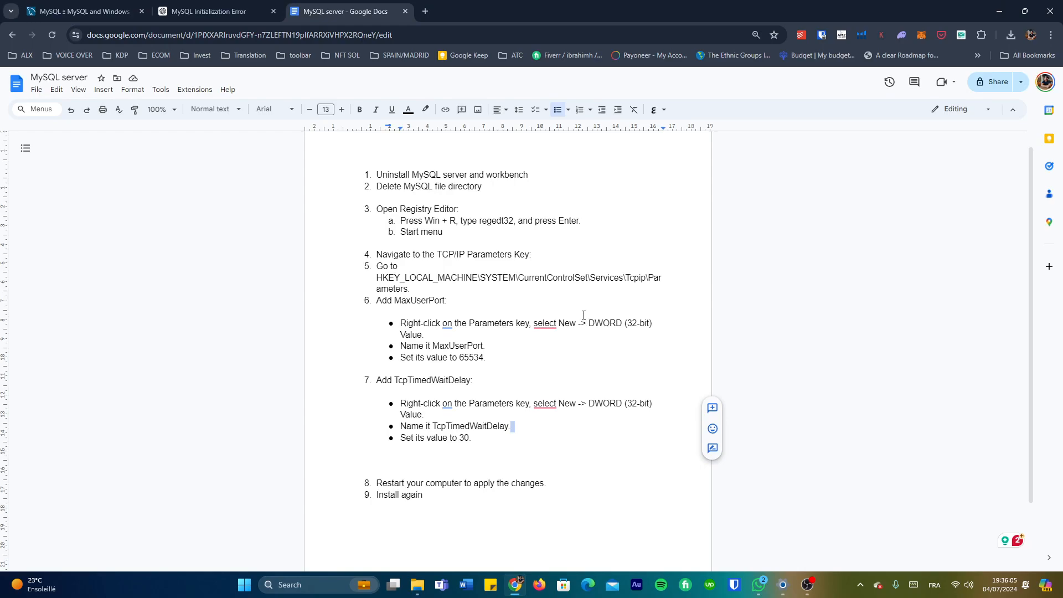
mouse_move(582, 313)
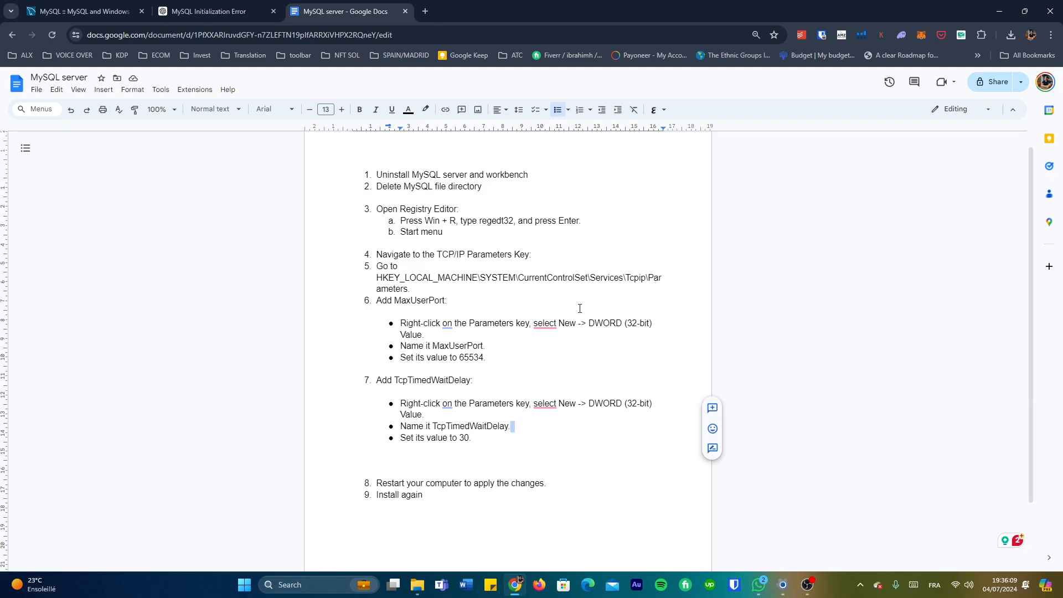
click(244, 585)
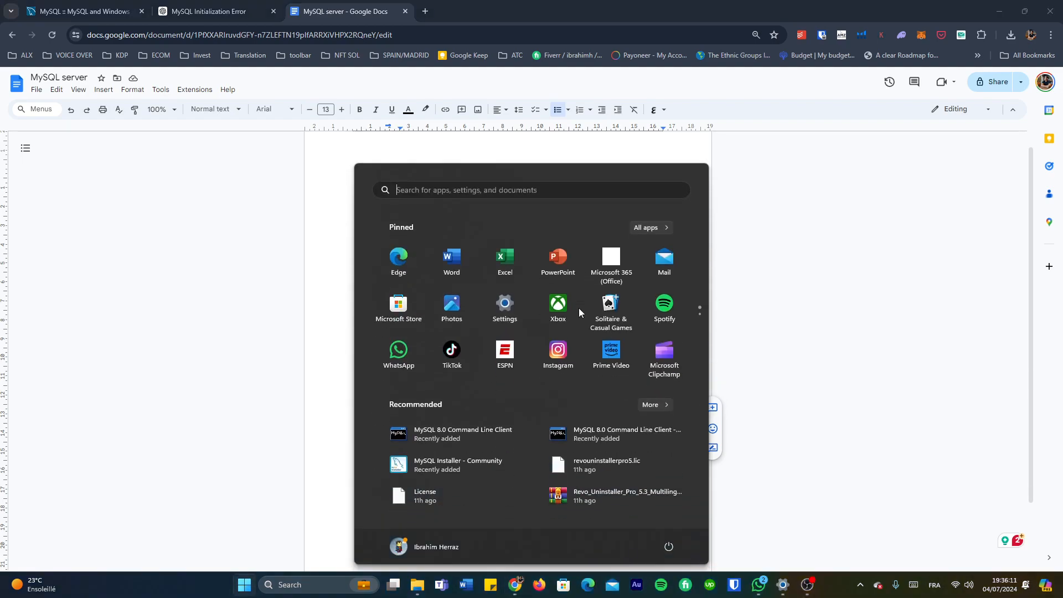
text(regi)
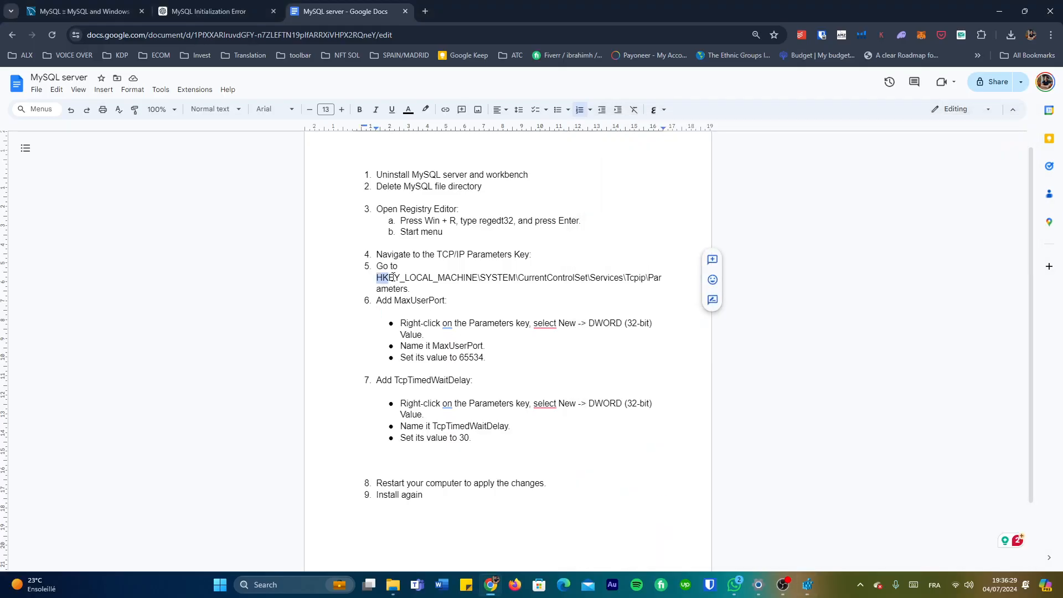
drag(383, 277, 550, 280)
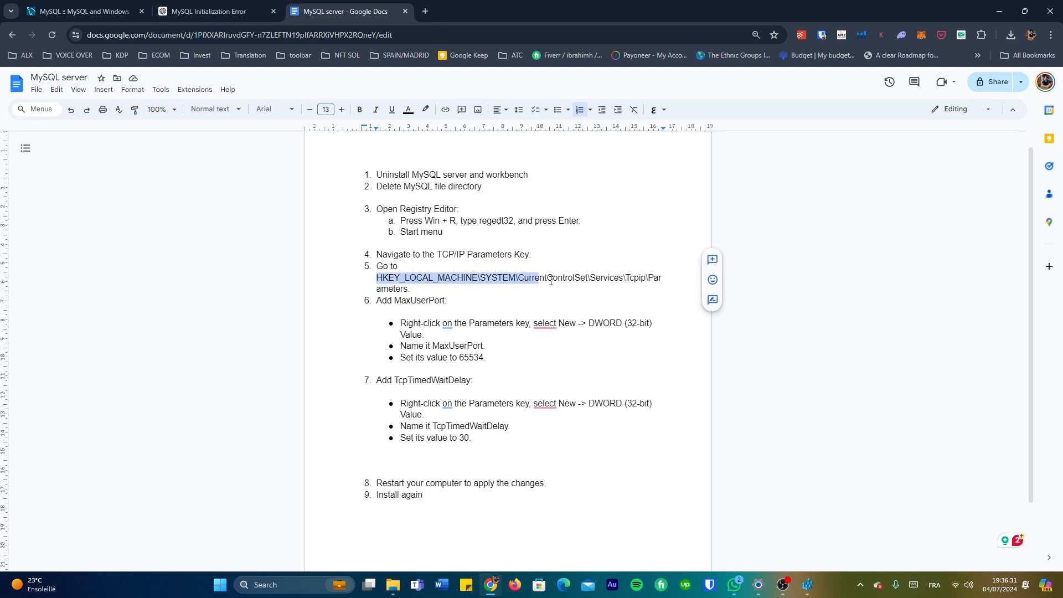
click(447, 300)
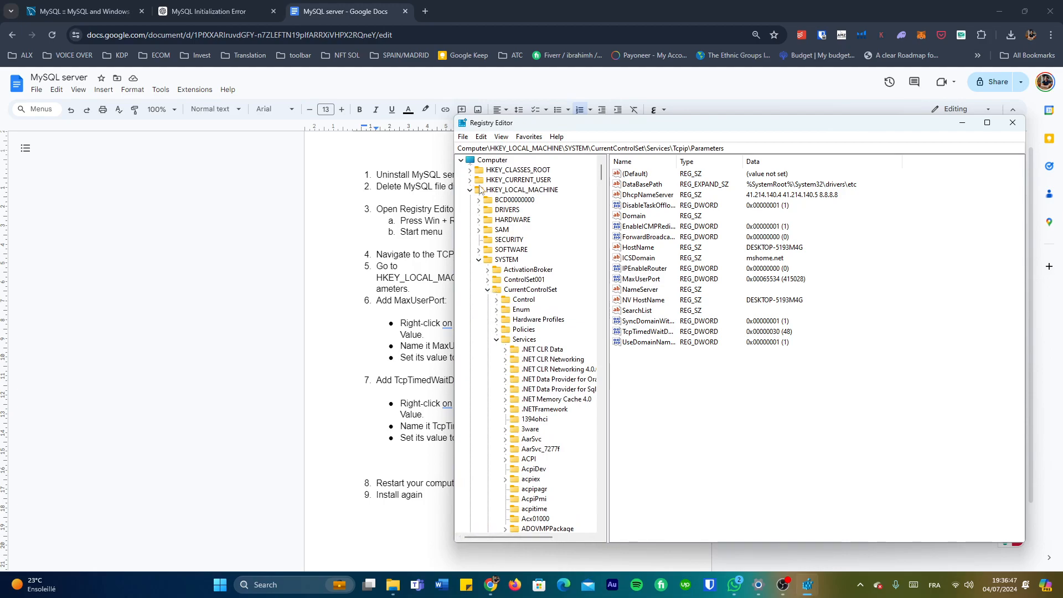
Expand HKEY_LOCAL_MACHINE > SYSTEM > CurrentControlSet > Services down to Tcpip\Parameters.
click(524, 190)
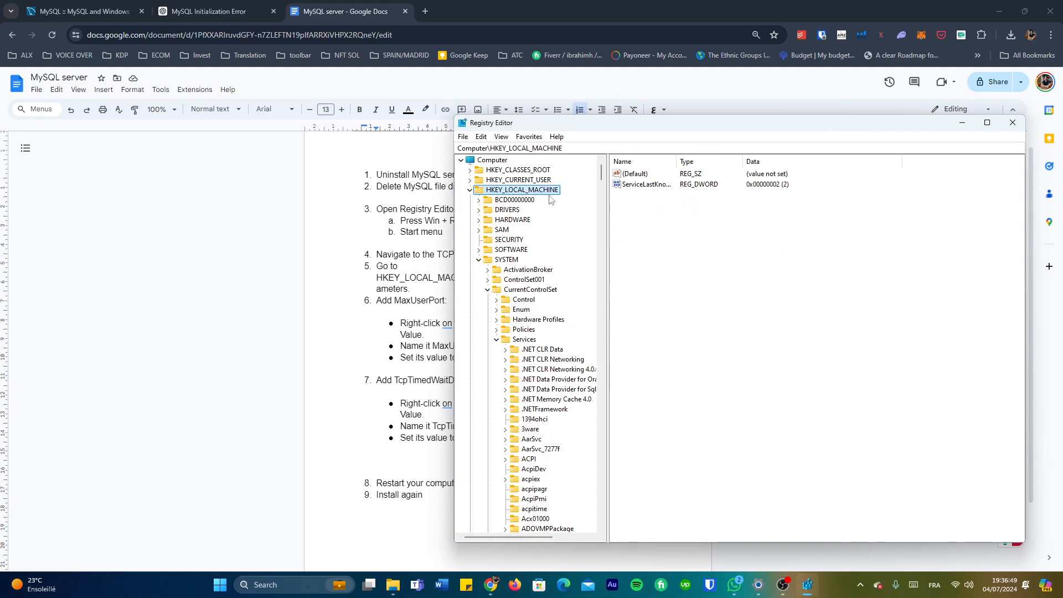
click(505, 260)
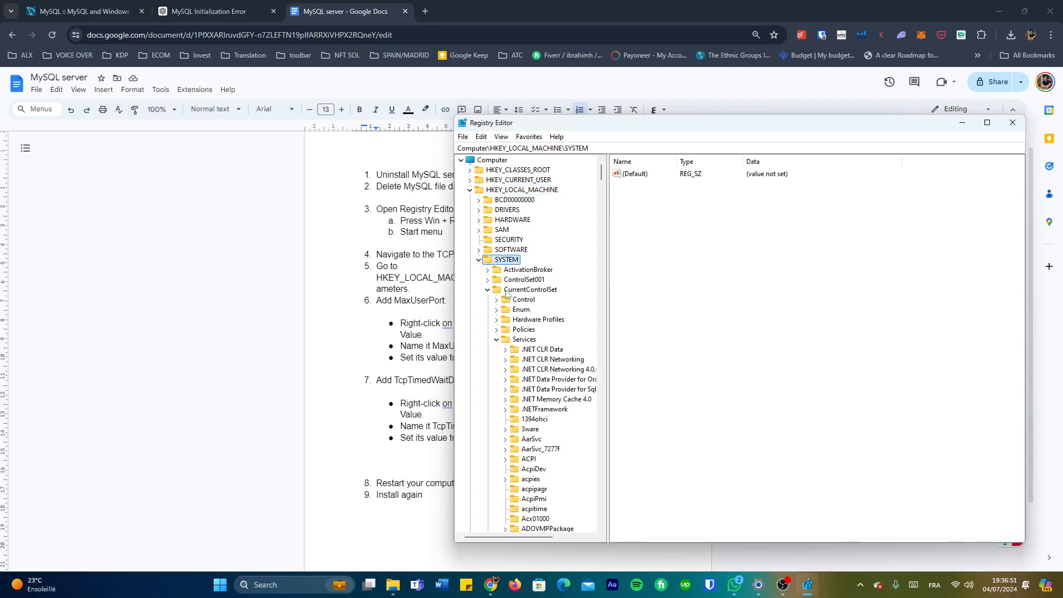
click(529, 290)
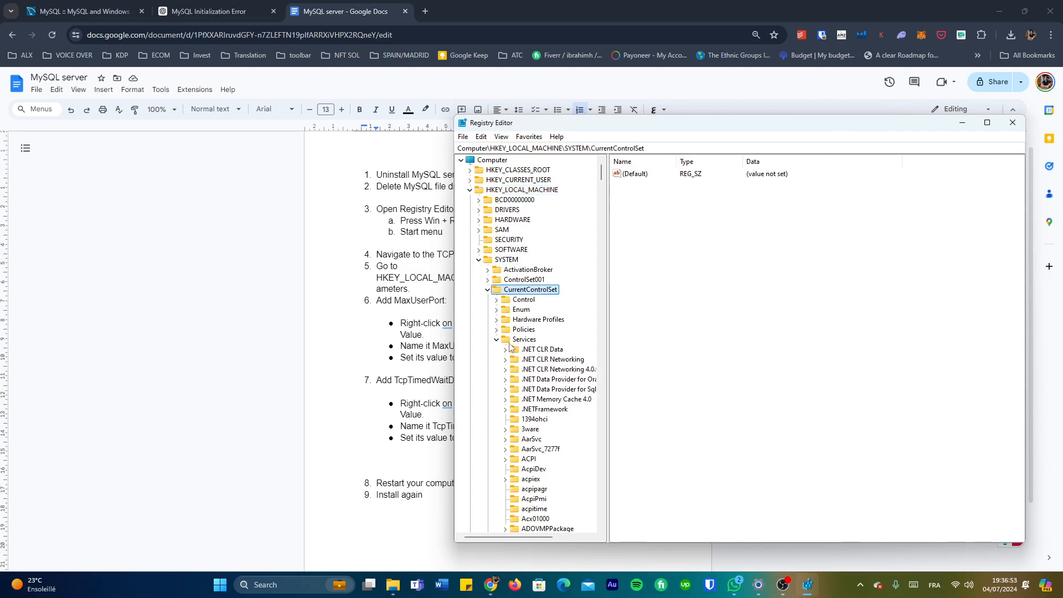
click(523, 338)
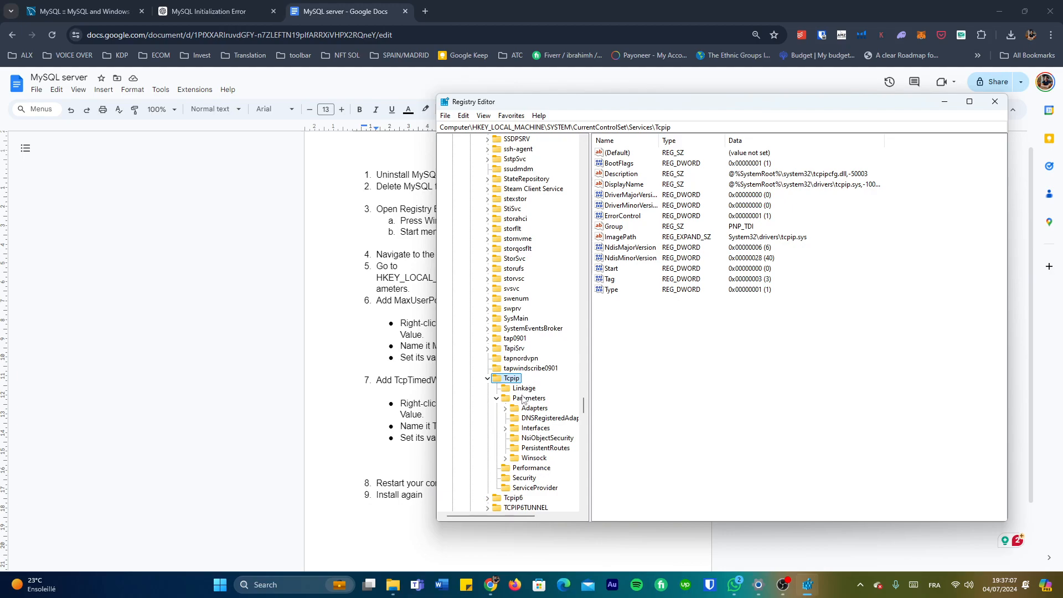
click(531, 398)
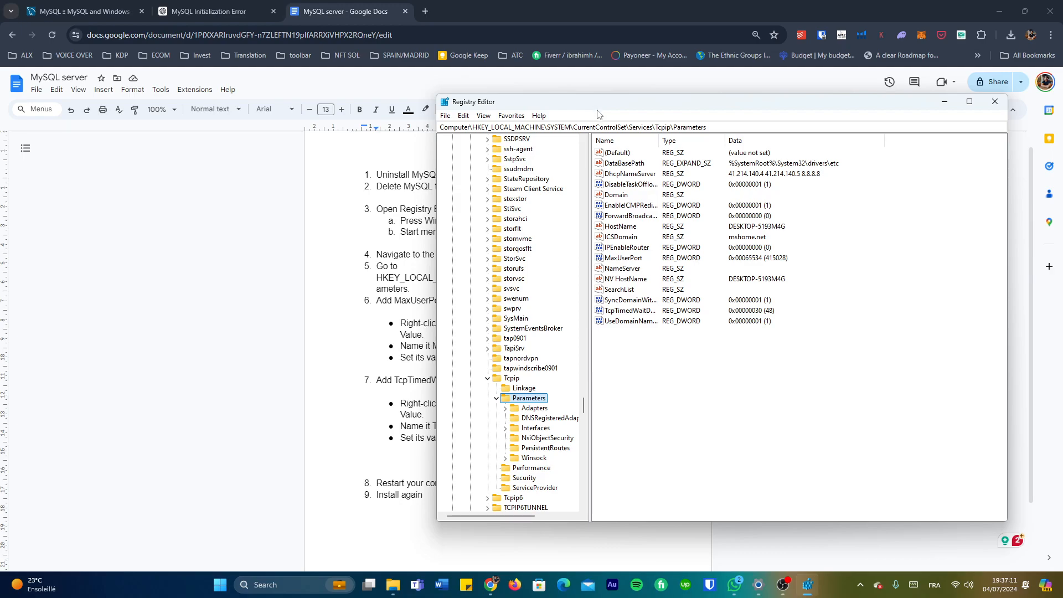
mouse_move(604, 127)
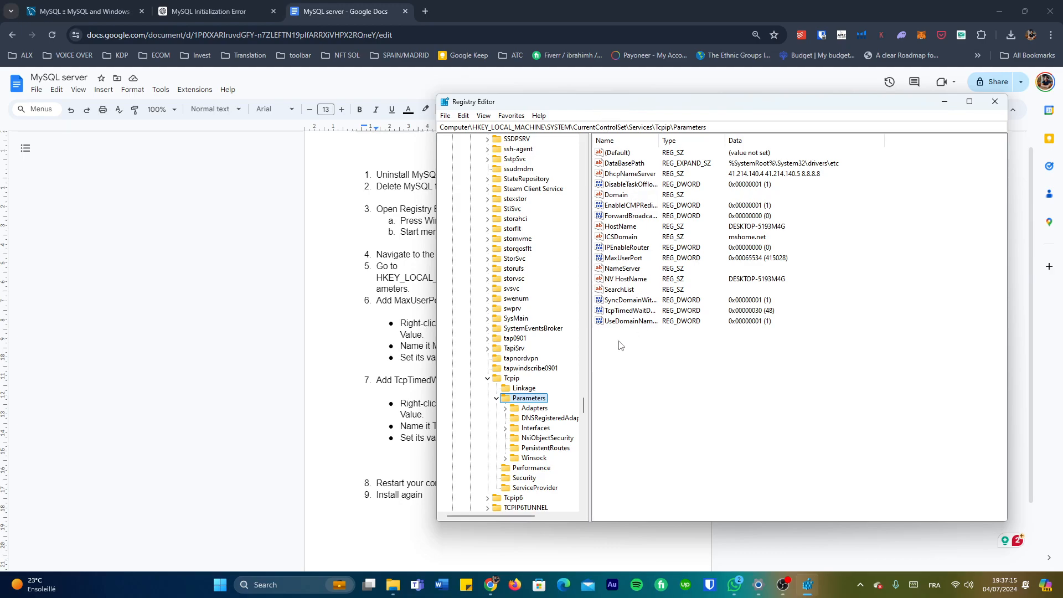
Right-click empty space in the Parameters value pane to show the New value menu.
right_click(618, 345)
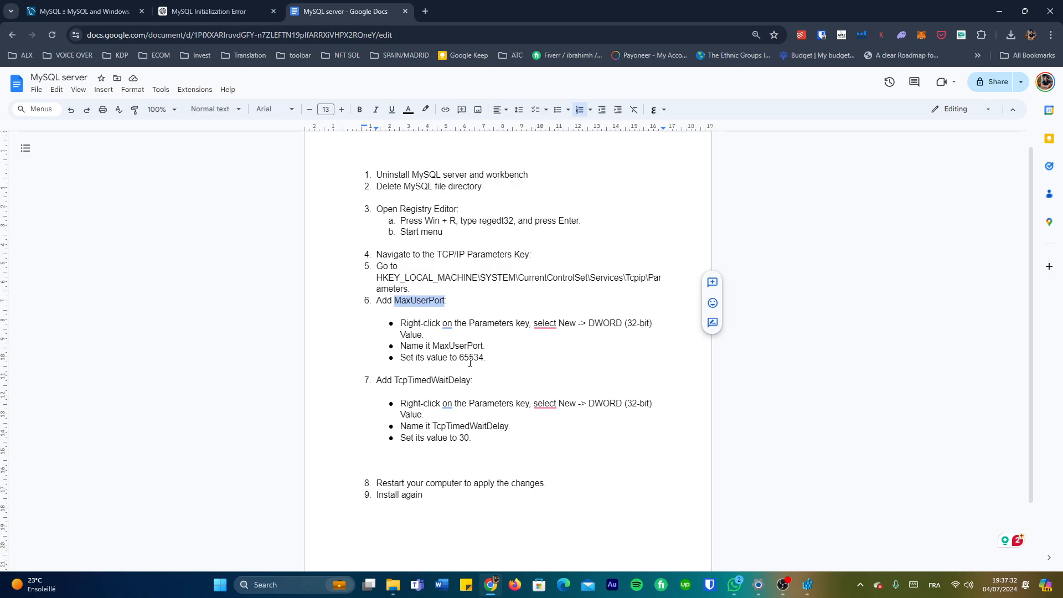
mouse_move(756, 516)
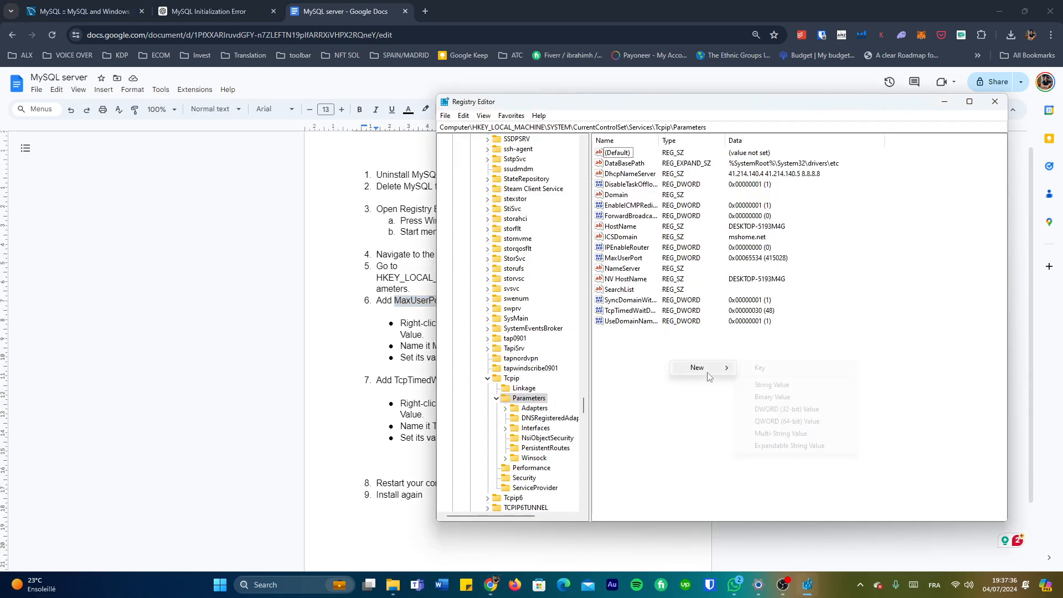
Add a new DWORD (32-bit) value named MaxUserPort1 under Parameters.
click(786, 408)
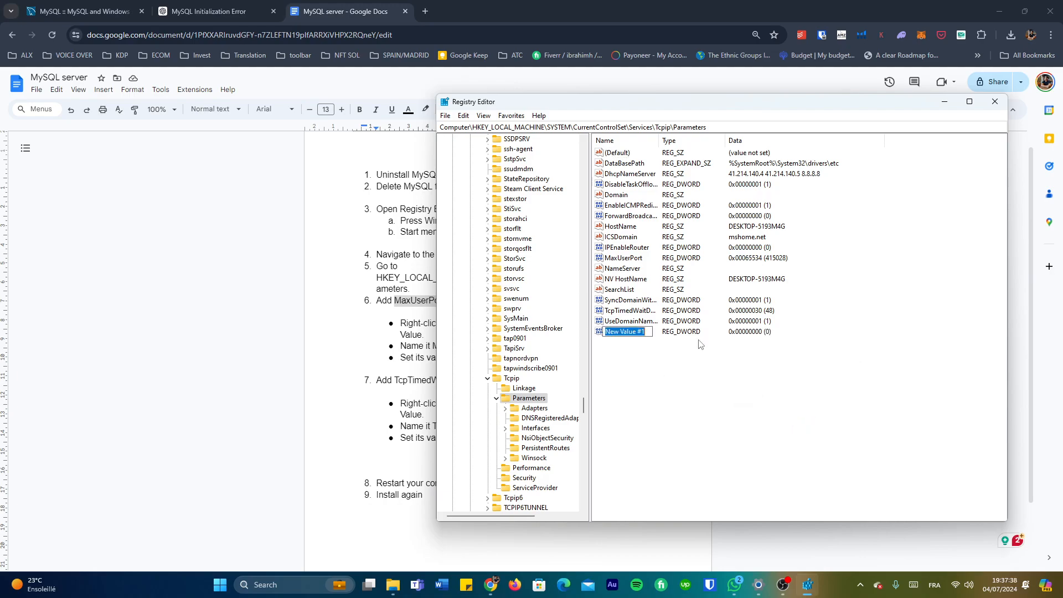
text(MaxUserPort)
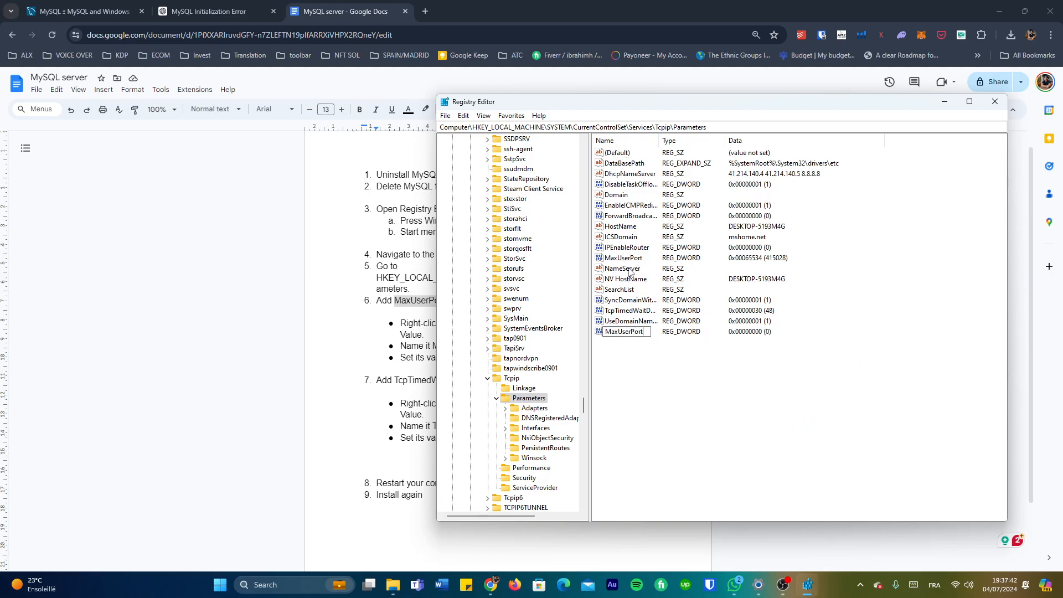
text(1)
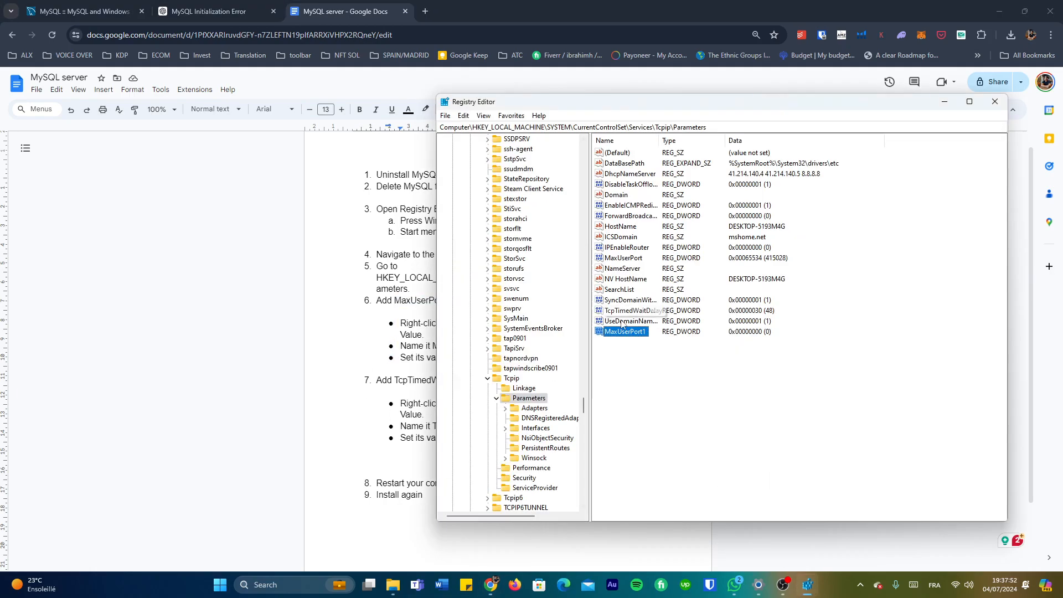
Delete the duplicate MaxUserPort1 and close the original MaxUserPort value editor.
double_click(623, 332)
text(65534)
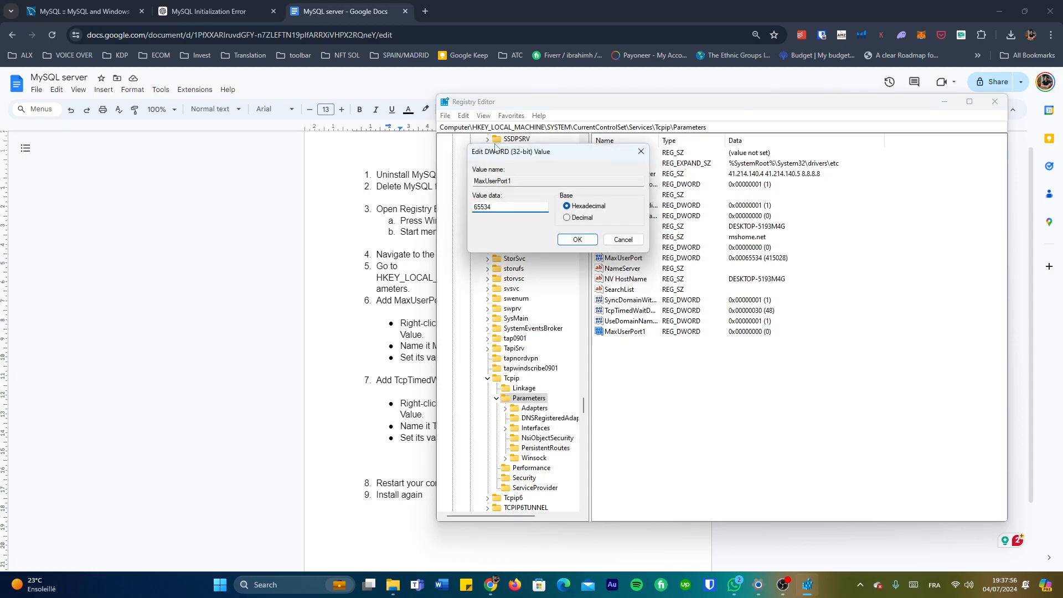
click(576, 239)
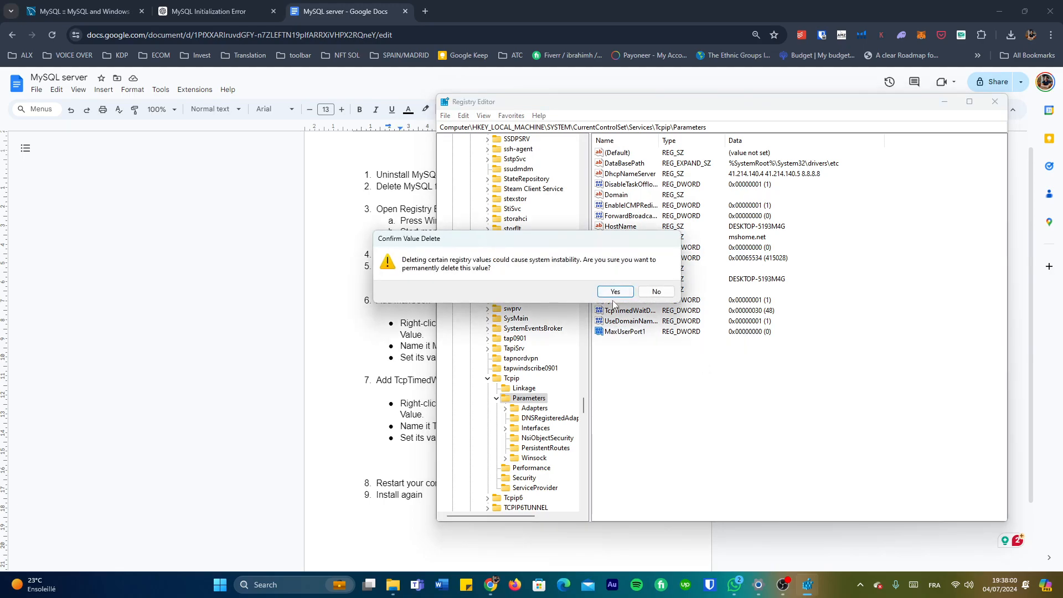
click(614, 291)
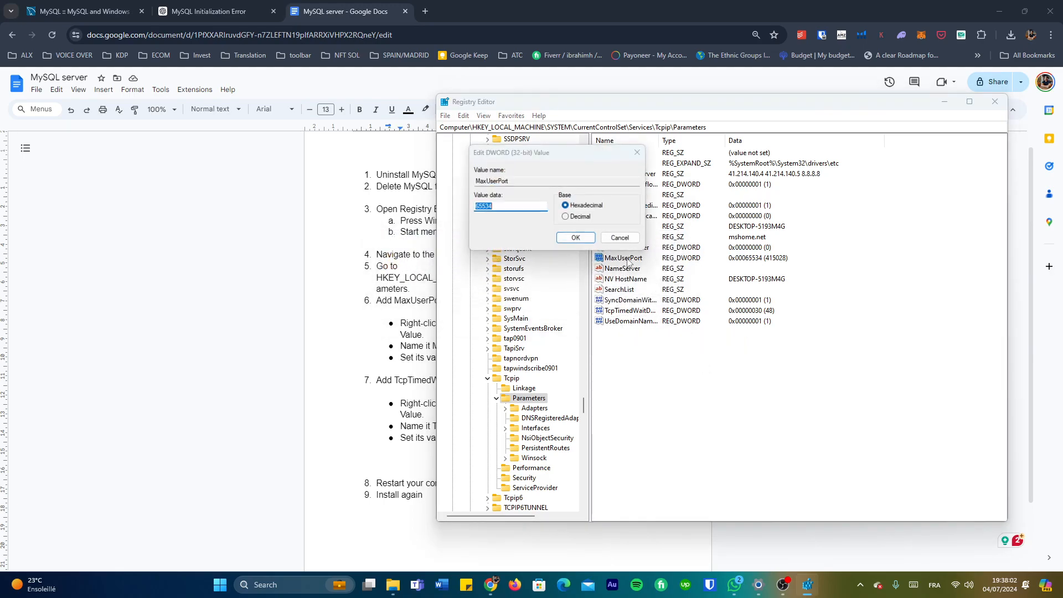
click(574, 237)
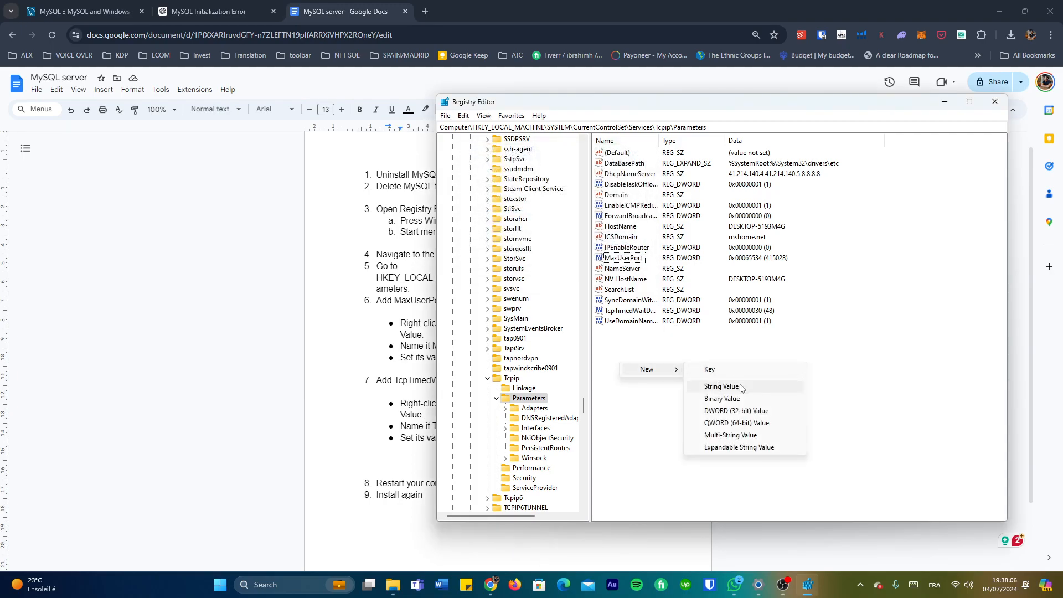
mouse_move(748, 417)
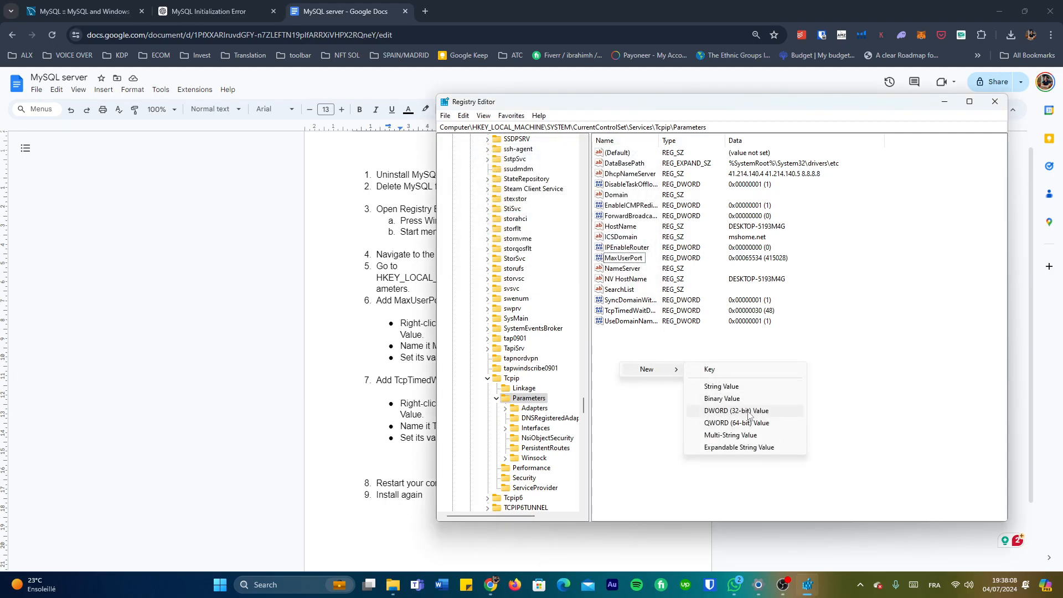
Try naming a new DWORD TcpTimedWaitDelay, dismiss the name-exists error, then delete New Value #1.
click(735, 410)
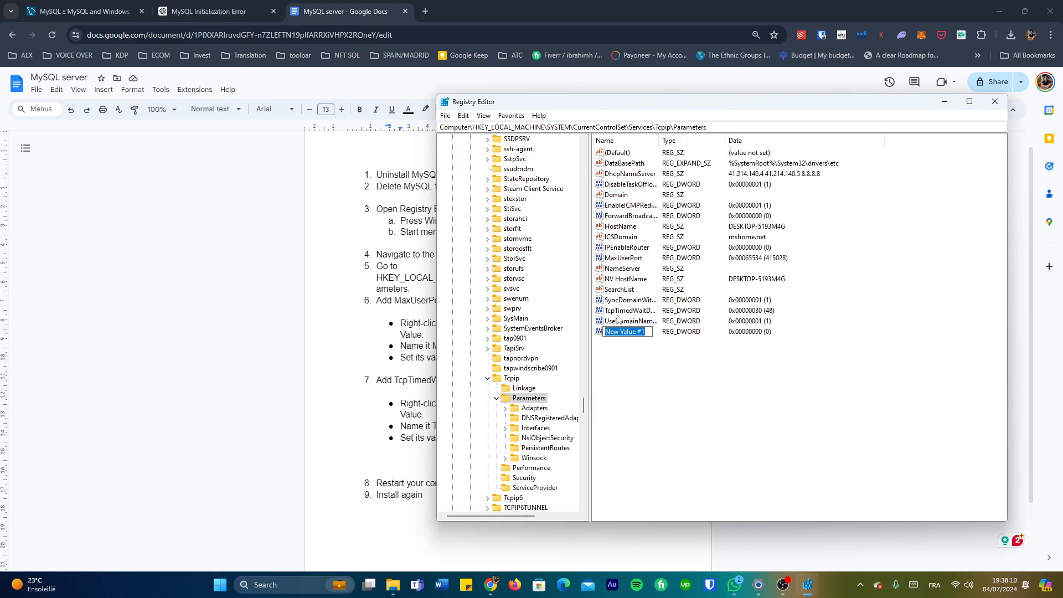
mouse_move(649, 316)
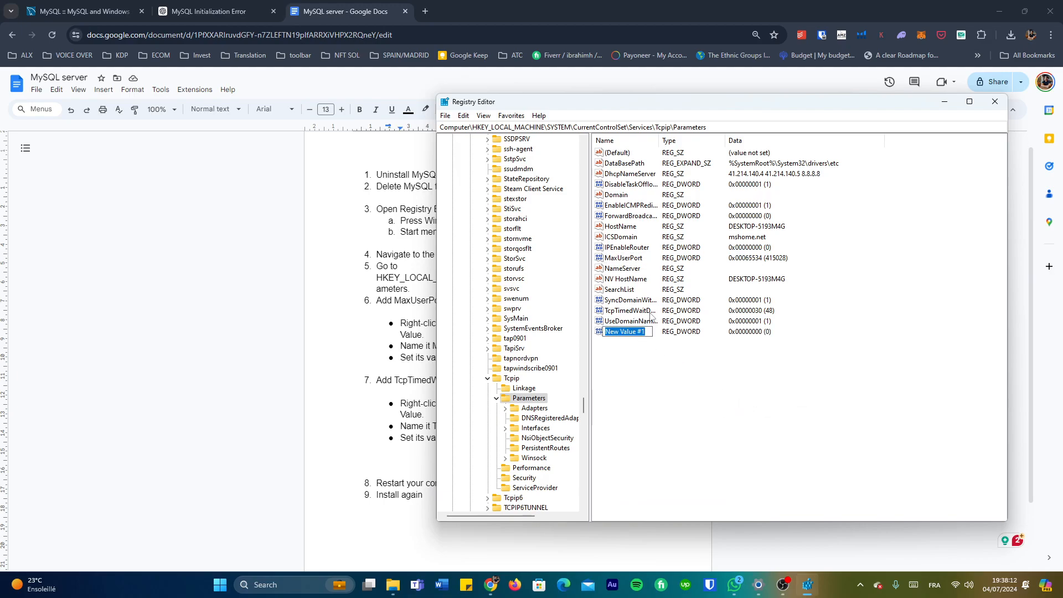
mouse_move(647, 362)
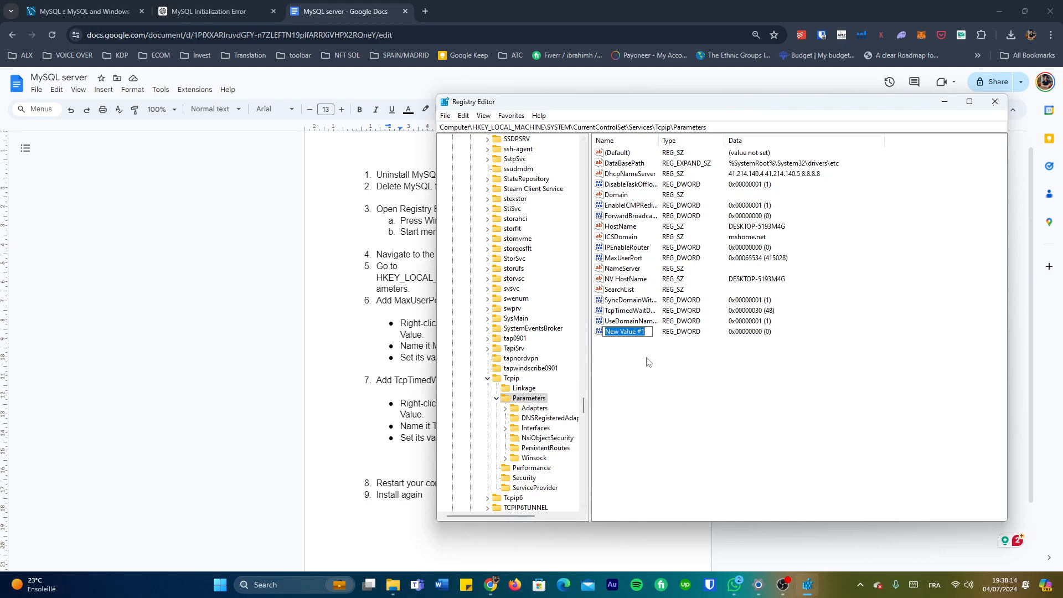
text(tcptimedwaitdelay)
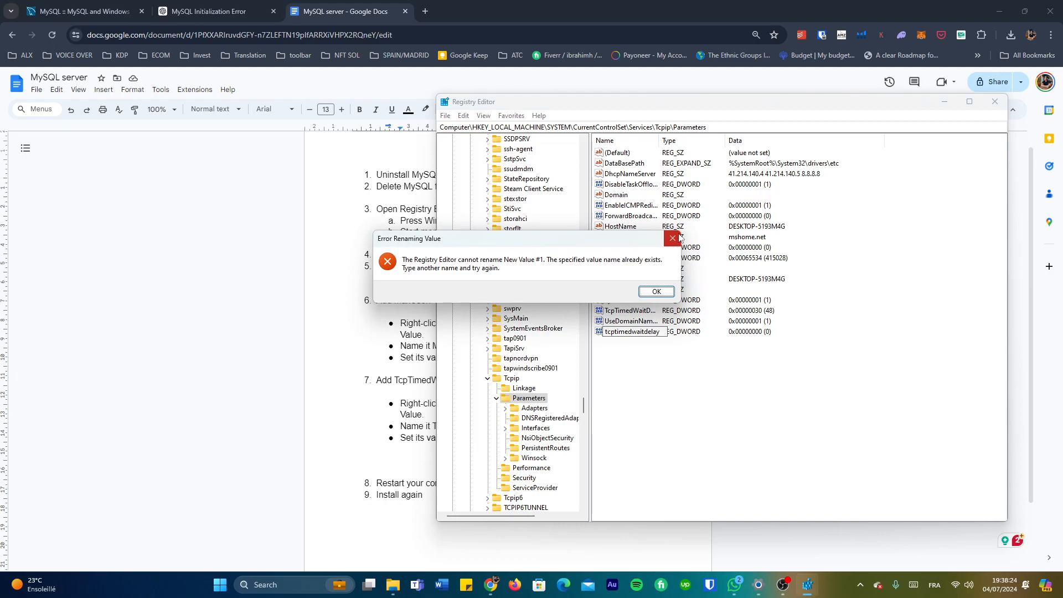
click(655, 291)
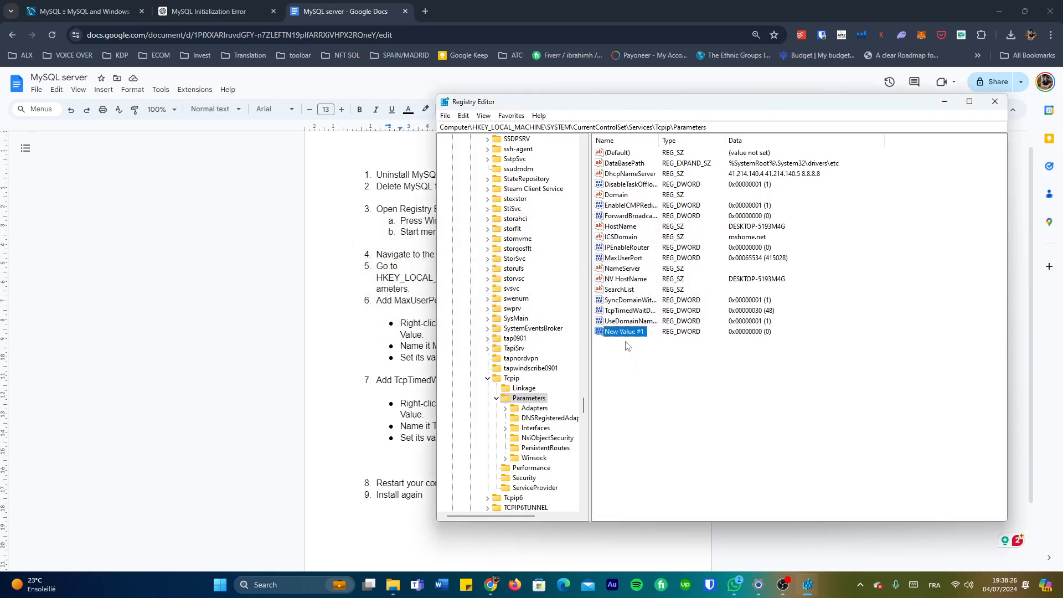
mouse_move(645, 293)
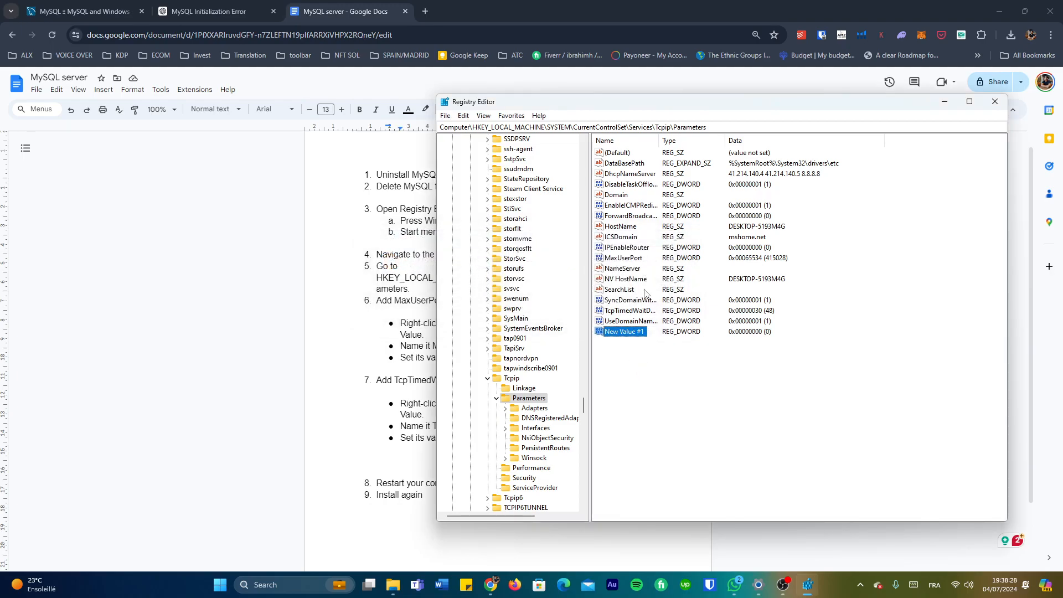
double_click(626, 310)
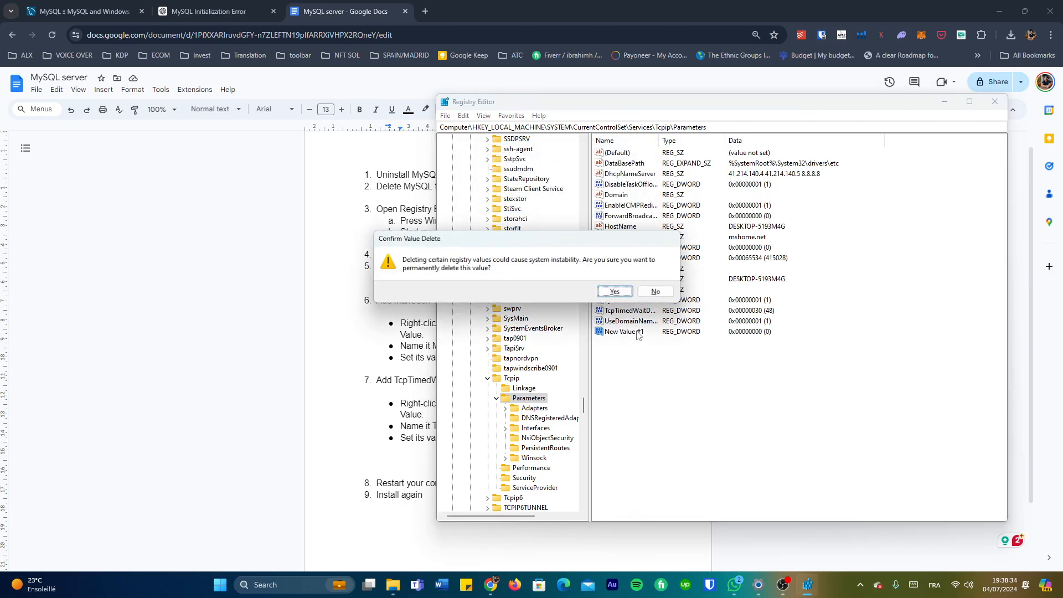
click(612, 291)
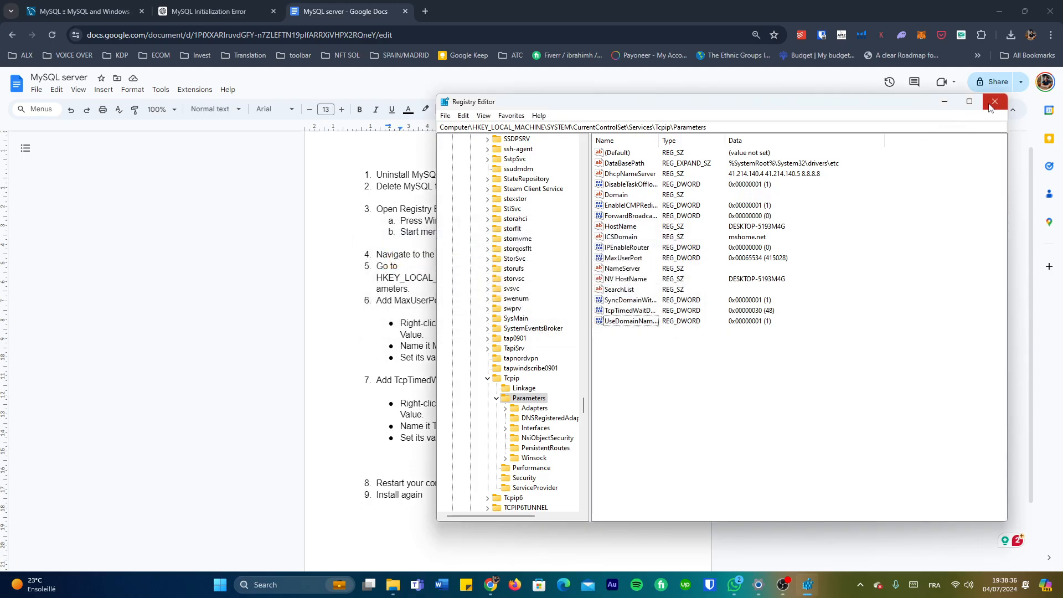
Close Registry Editor and bring up the MySQL Windows connection-failure documentation.
click(993, 102)
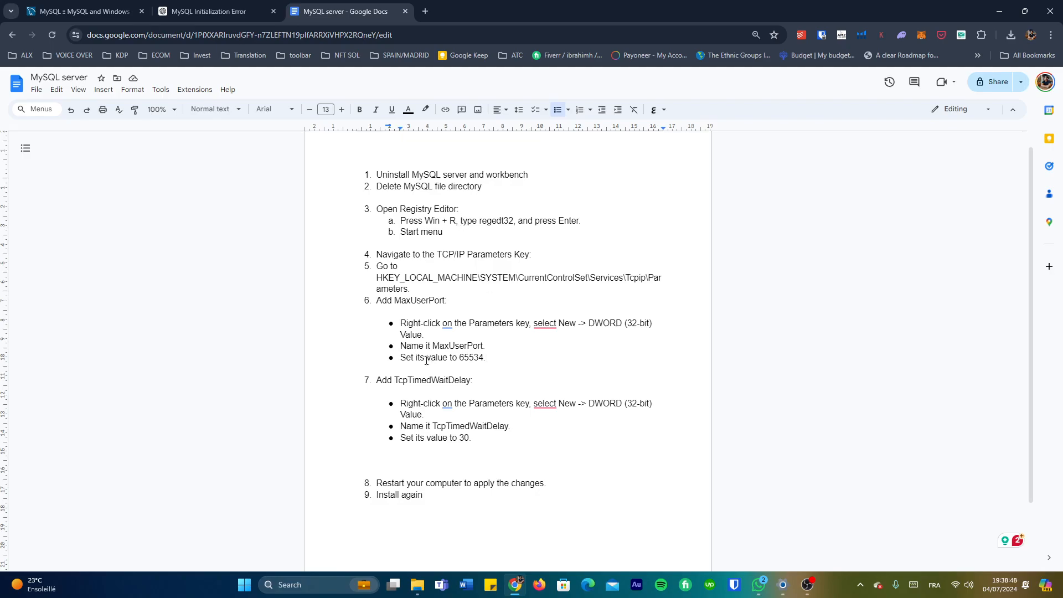
mouse_move(438, 382)
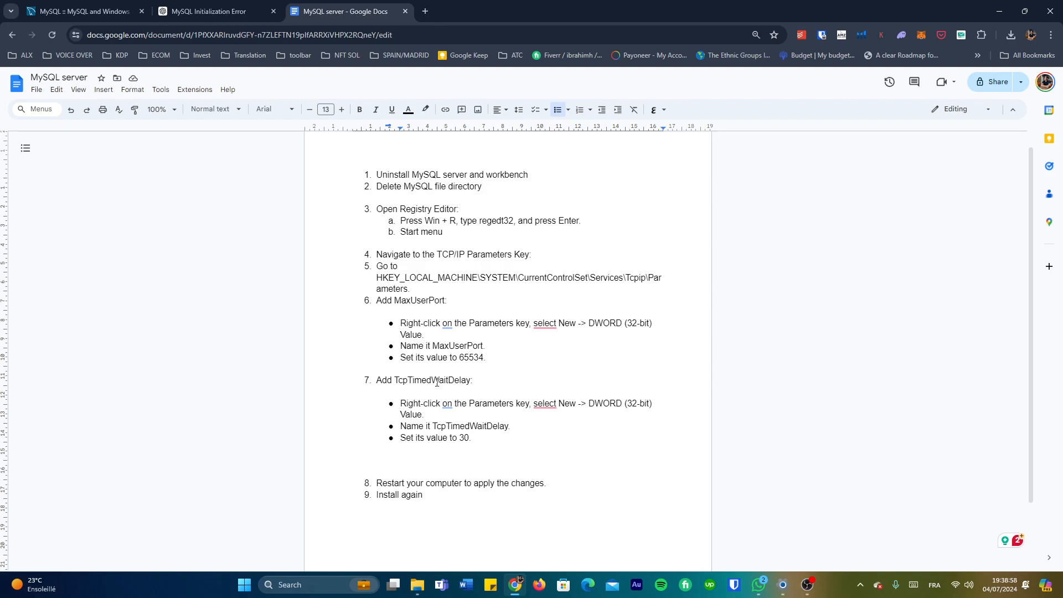
mouse_move(444, 351)
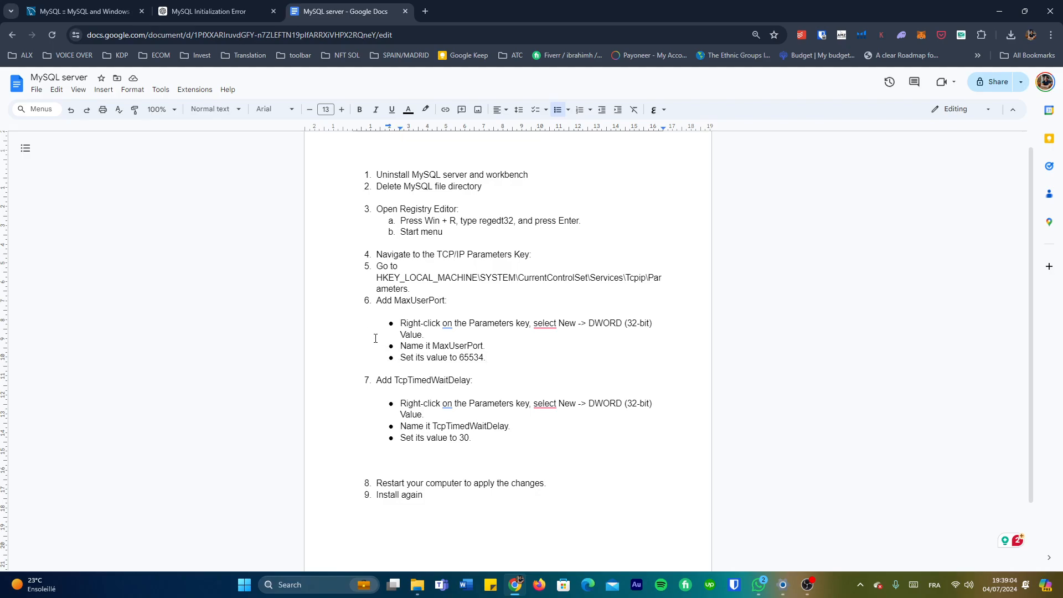
click(81, 11)
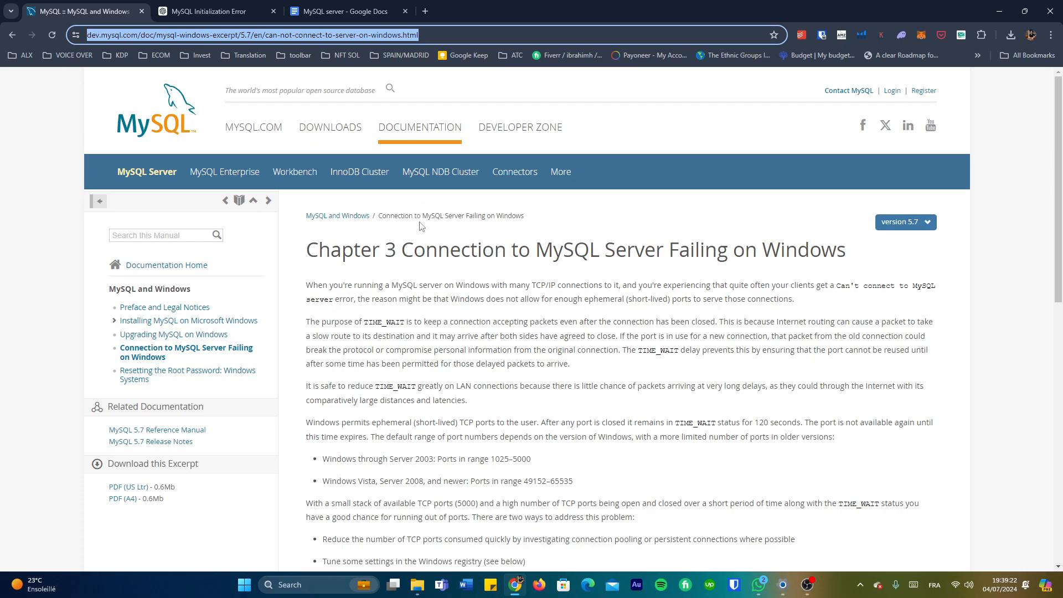
mouse_move(443, 267)
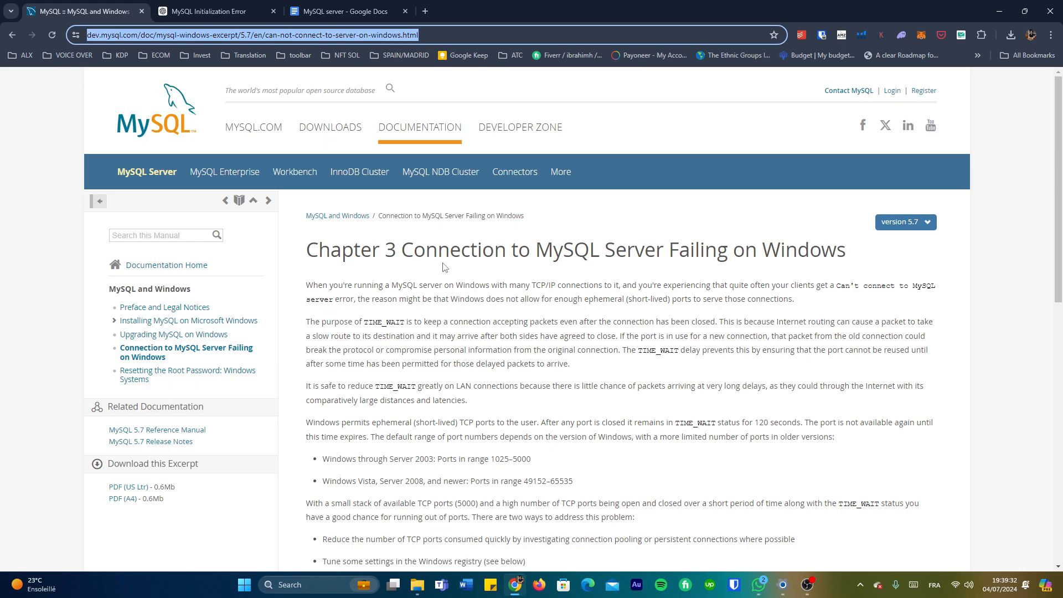
Scroll the connection-failure documentation, then return to the MySQL server Google Doc.
scroll(down, 3)
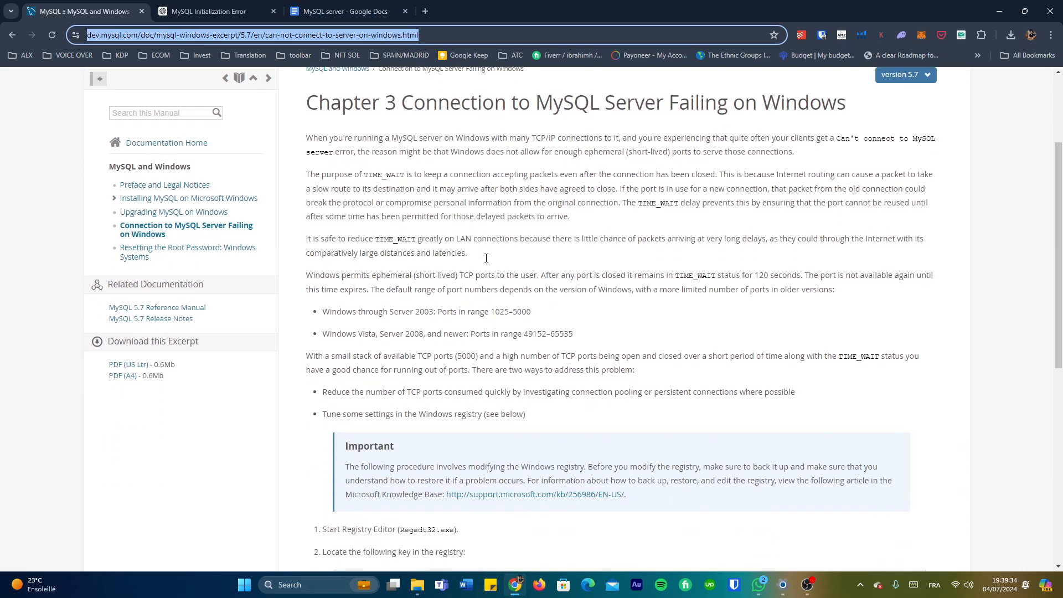
click(341, 11)
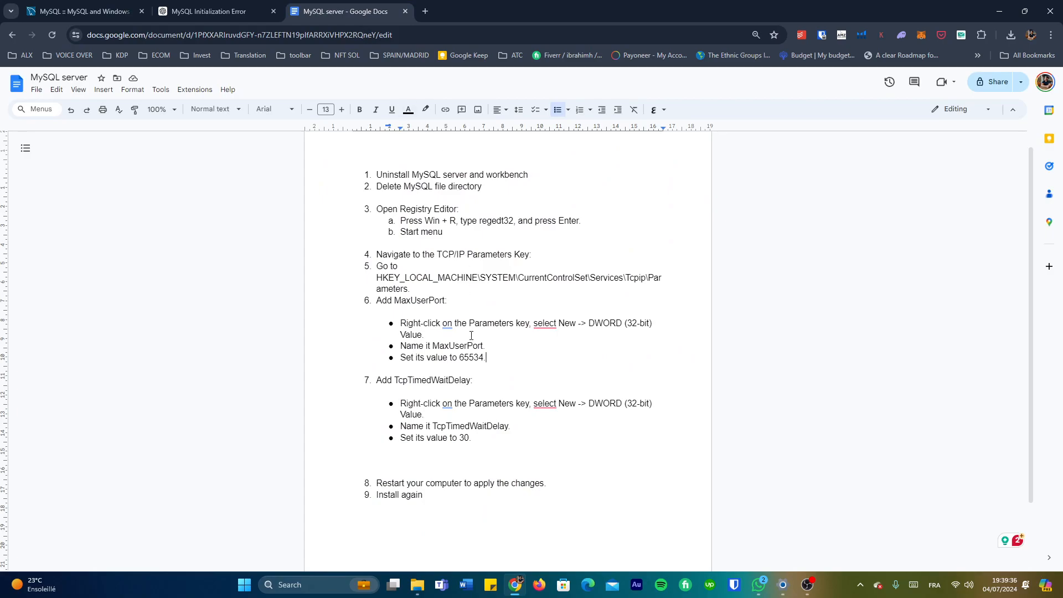